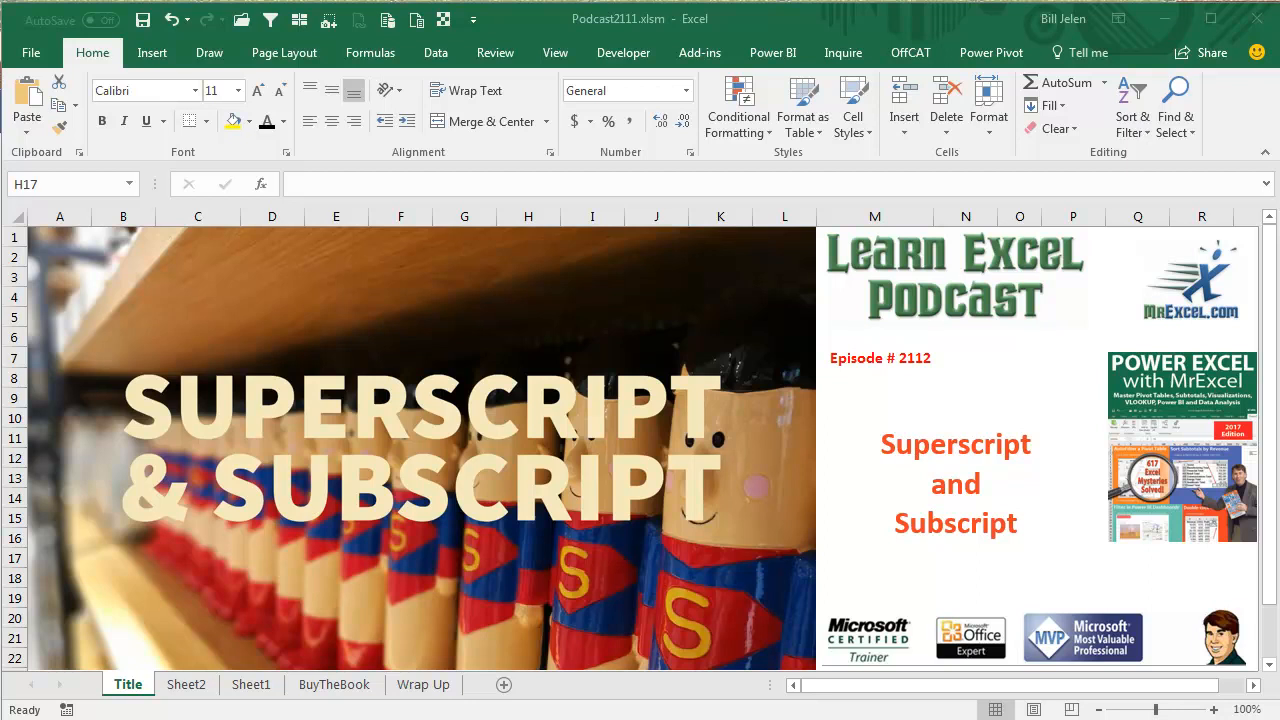
Switch to Sheet2 holding the superscript/subscript icon suggestion
left_click(186, 684)
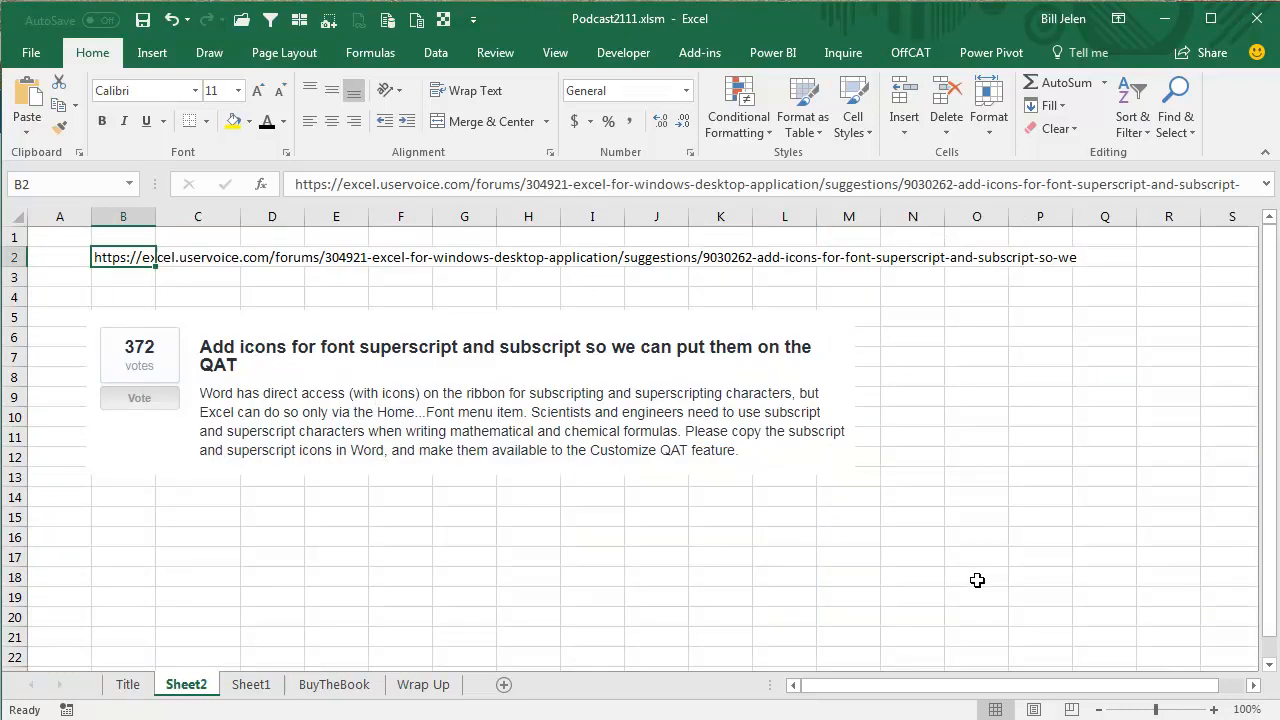
mouse_move(732, 583)
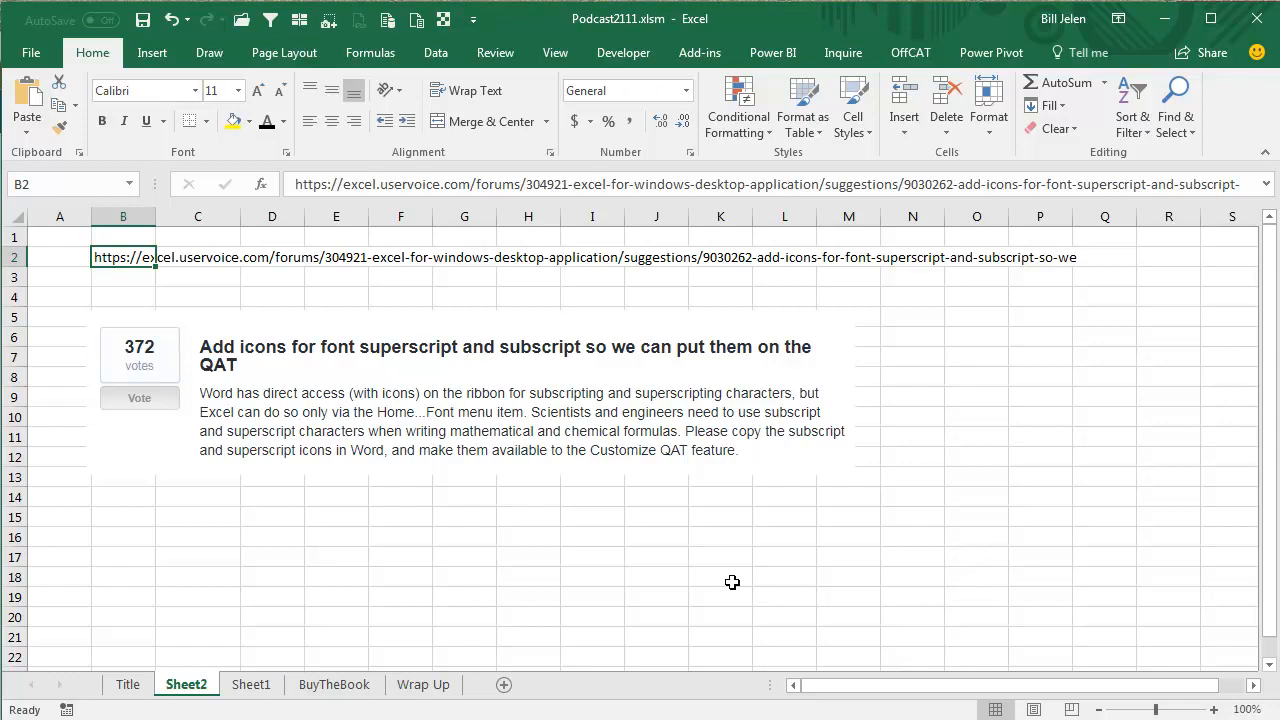
mouse_move(290, 370)
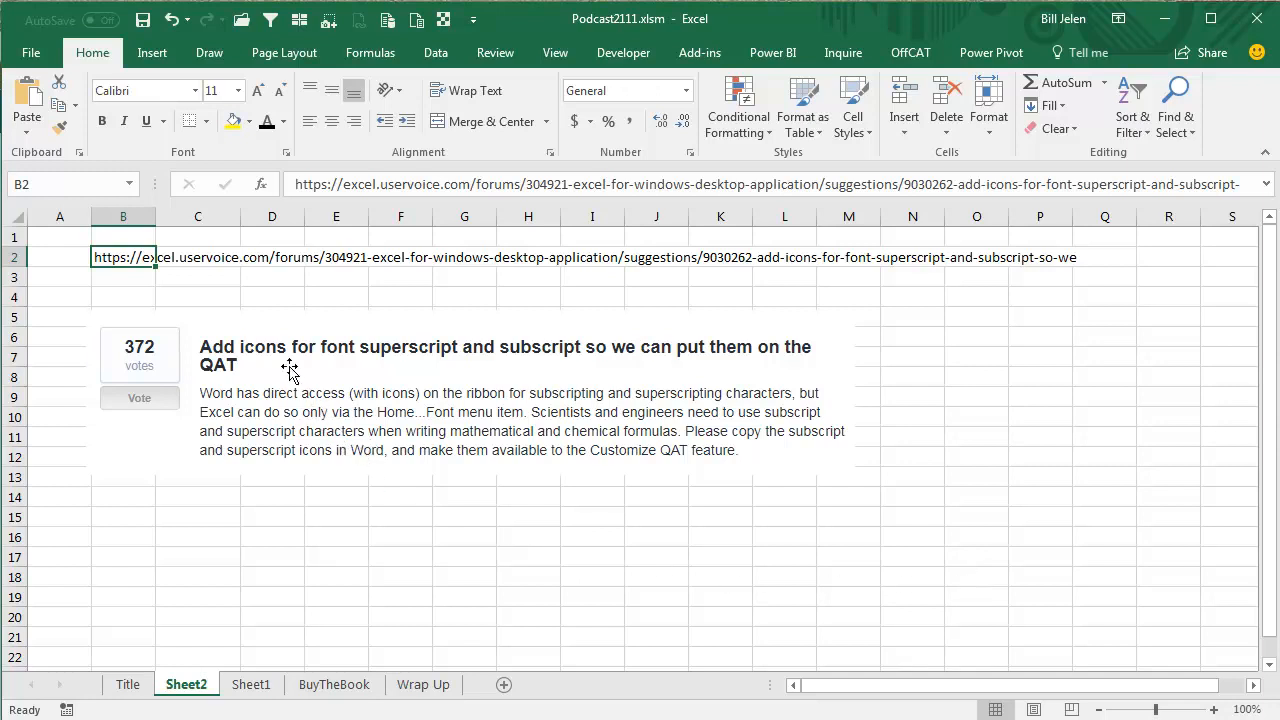
mouse_move(302, 363)
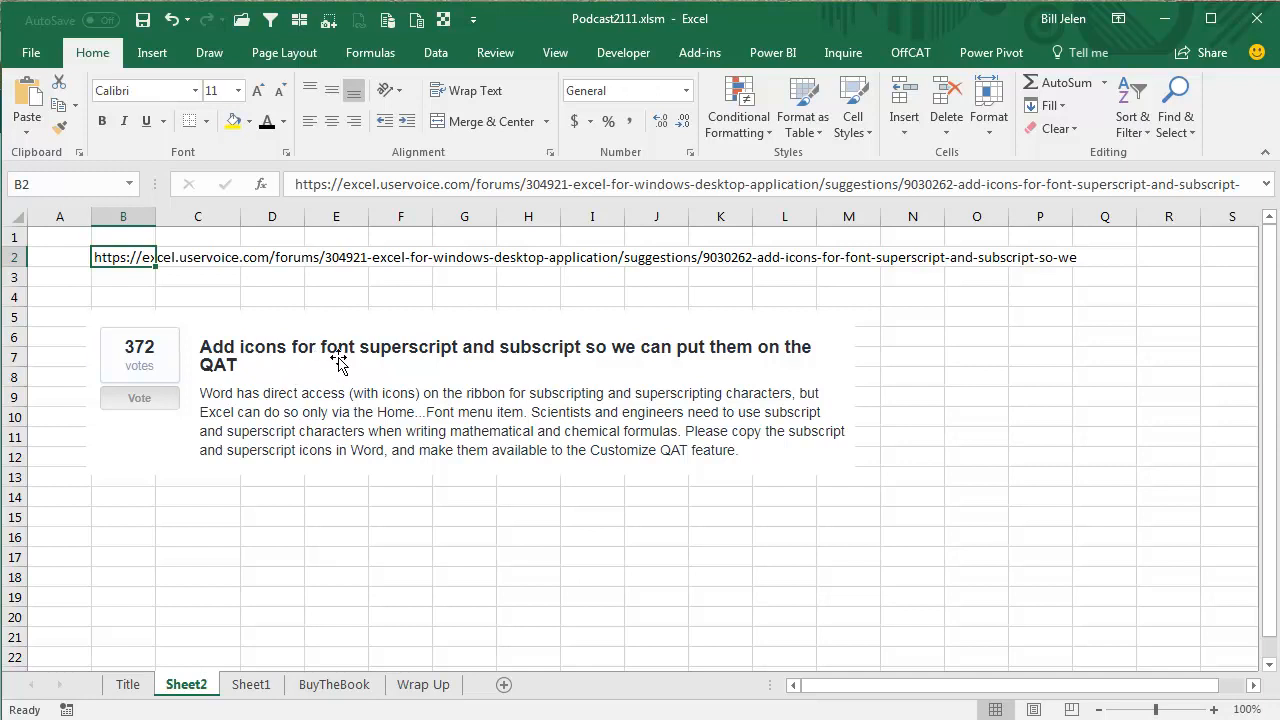
mouse_move(278, 382)
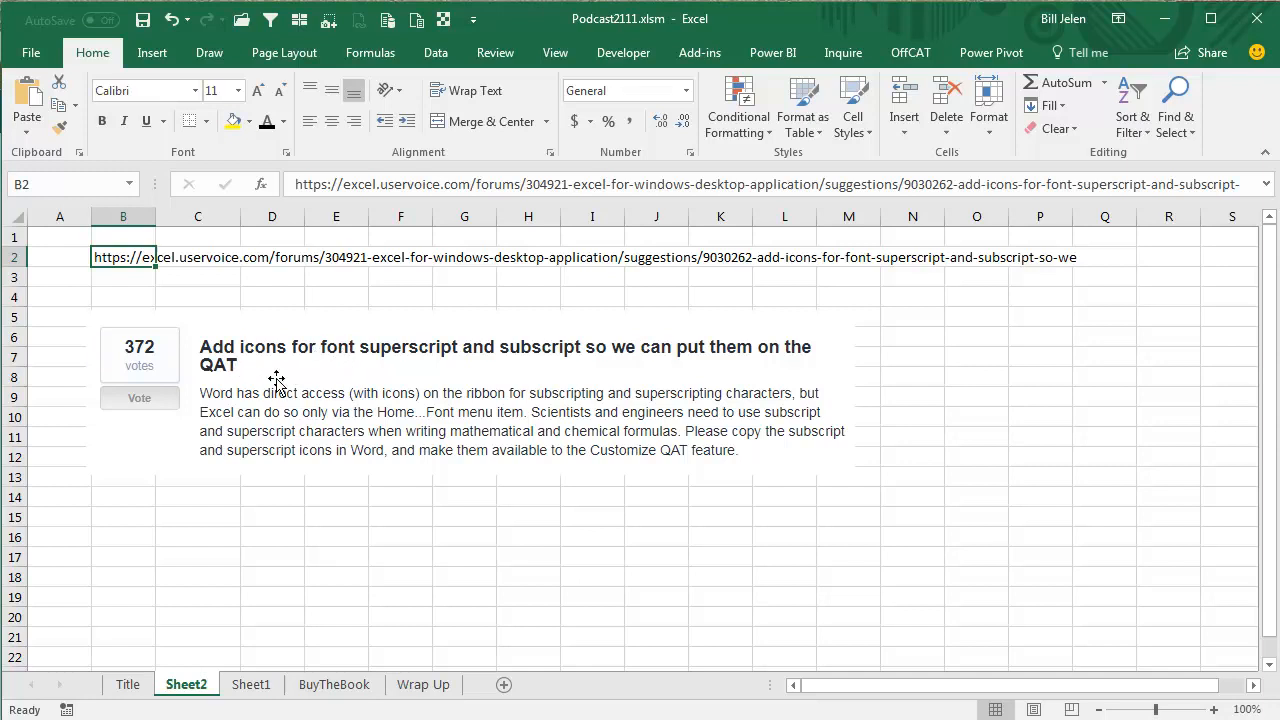
left_click(197, 517)
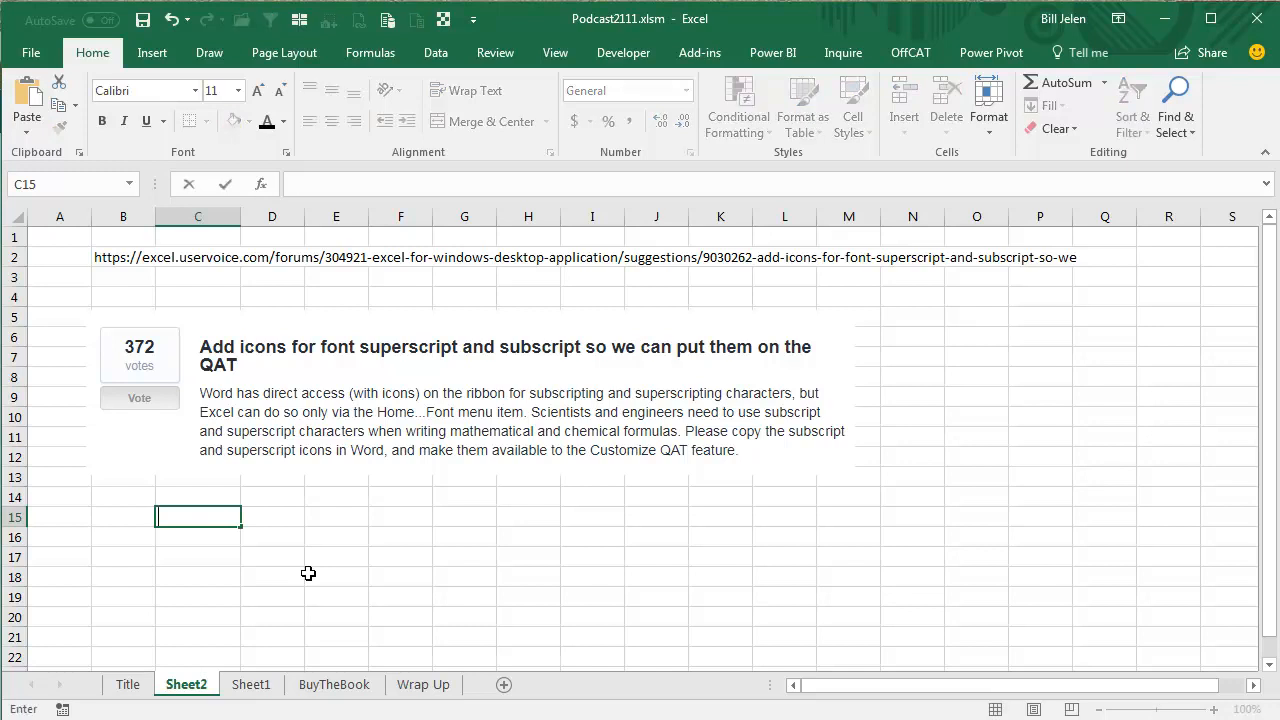
Enter H20 in C15 and format its 2 as subscript through the Font dialog
type("H20")
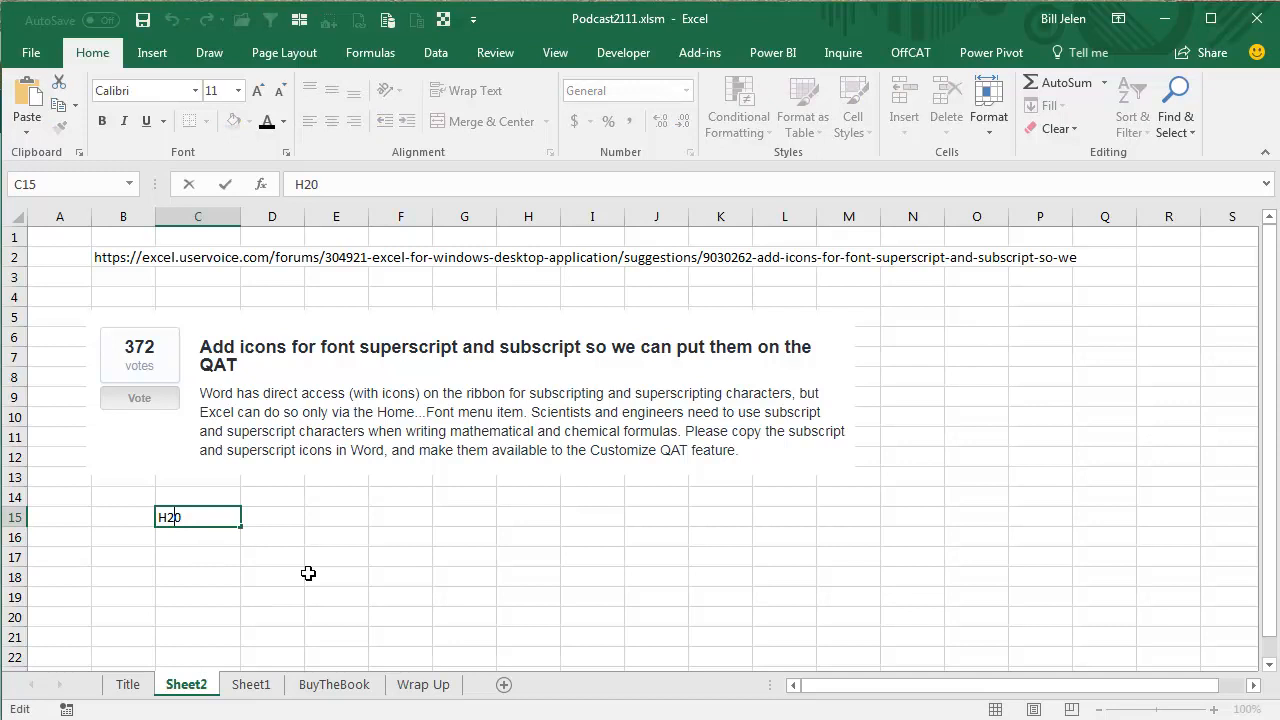
mouse_move(291, 237)
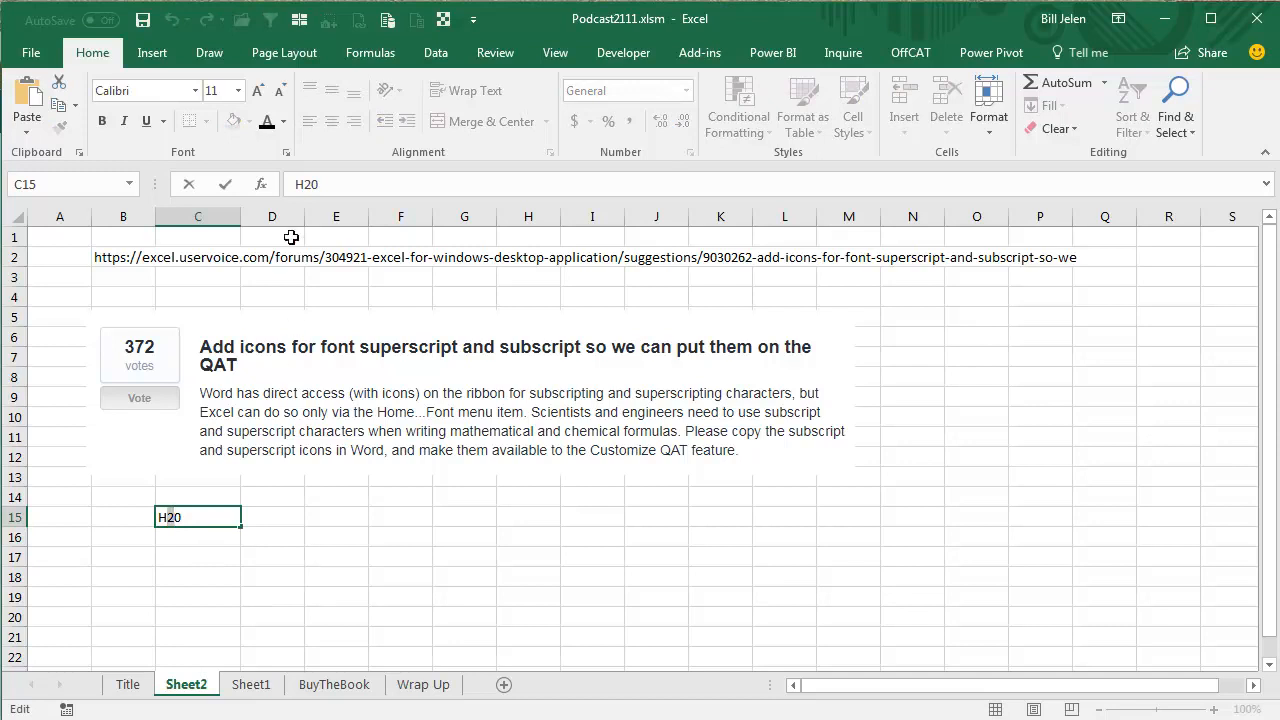
left_click(287, 152)
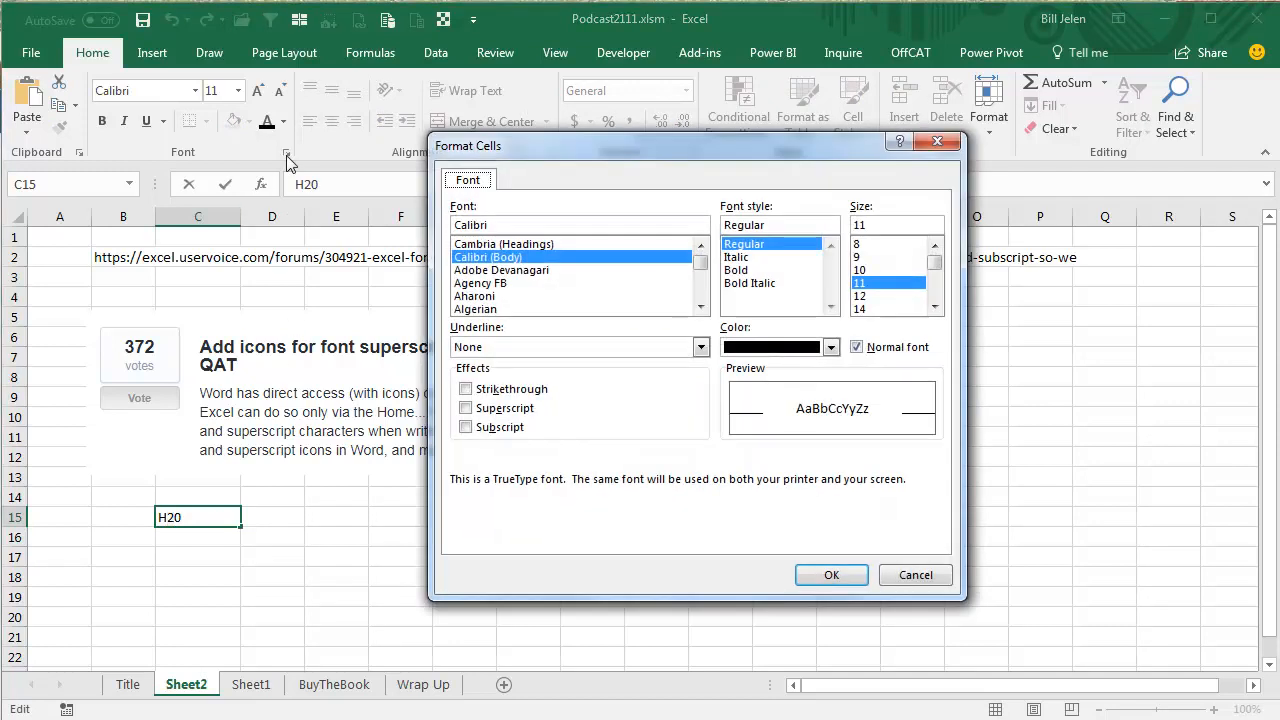
left_click(466, 427)
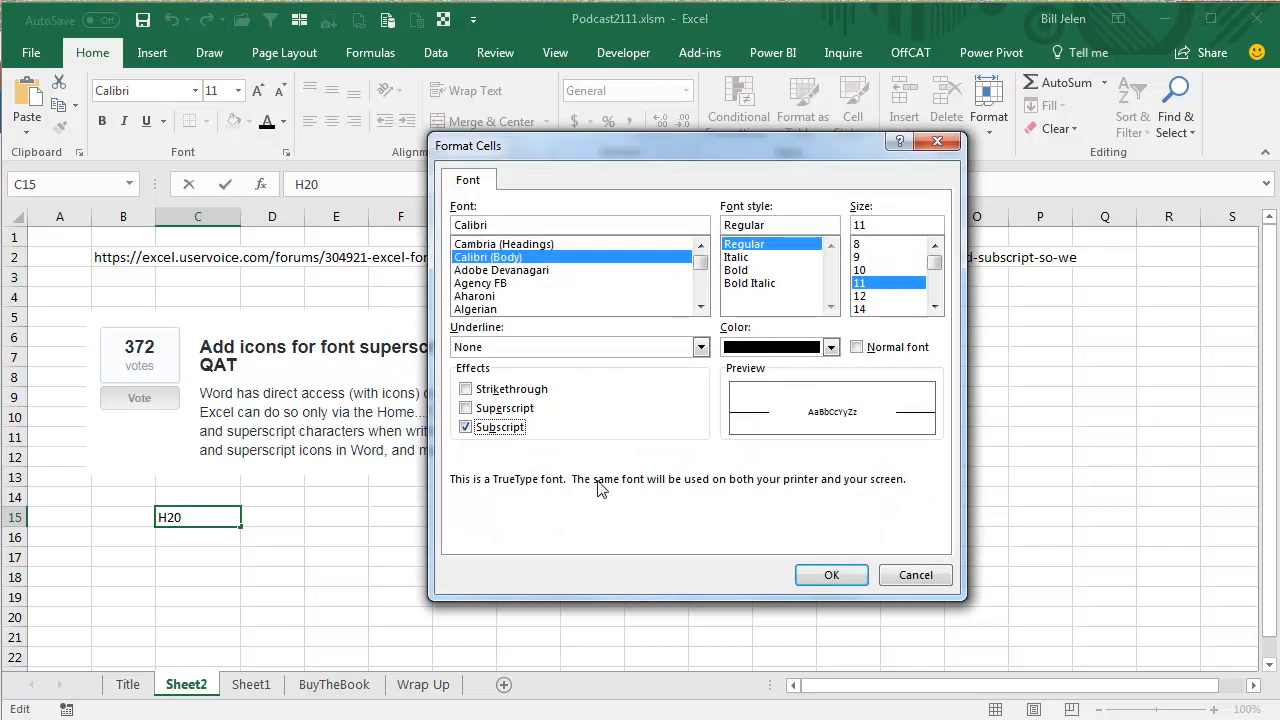
left_click(831, 574)
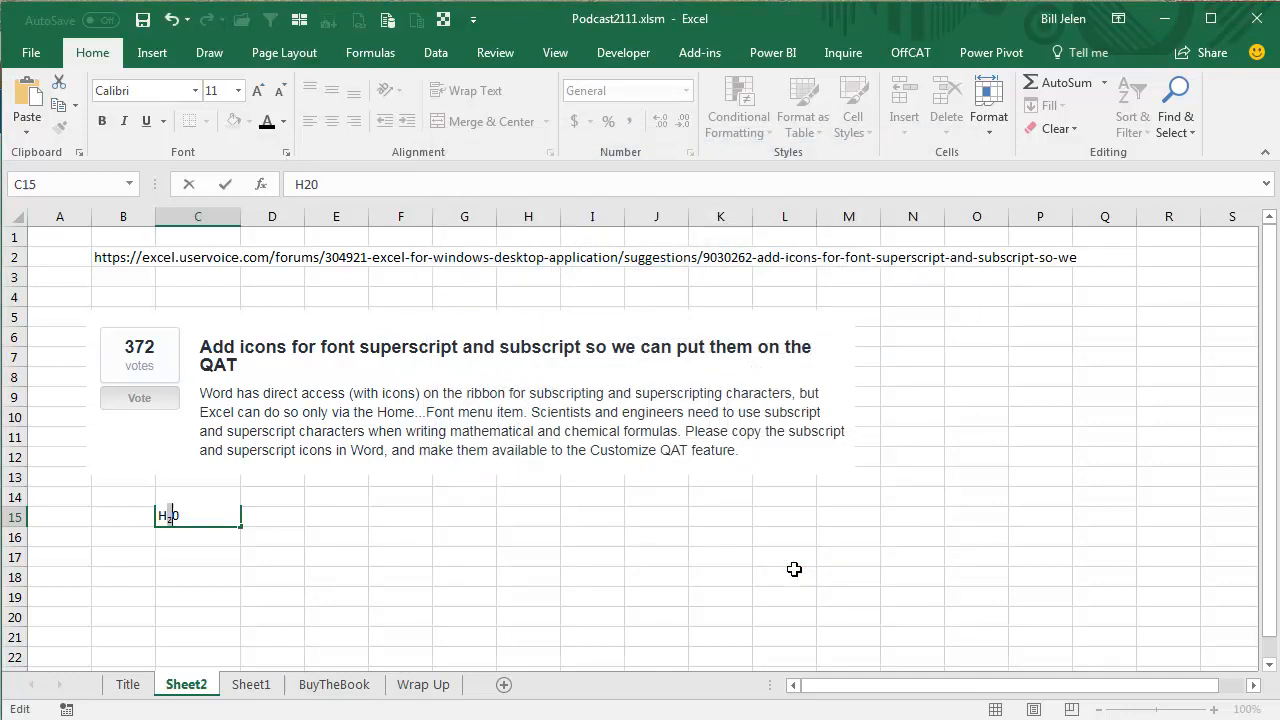
key("Escape")
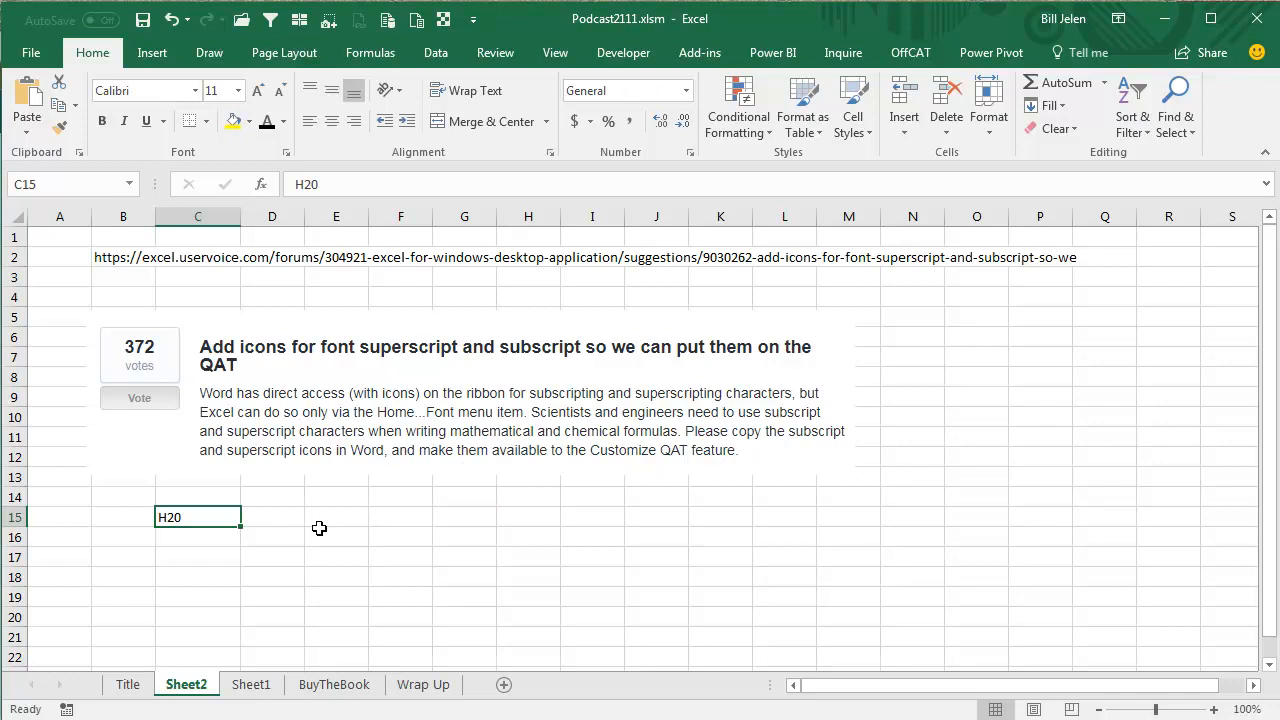
mouse_move(349, 506)
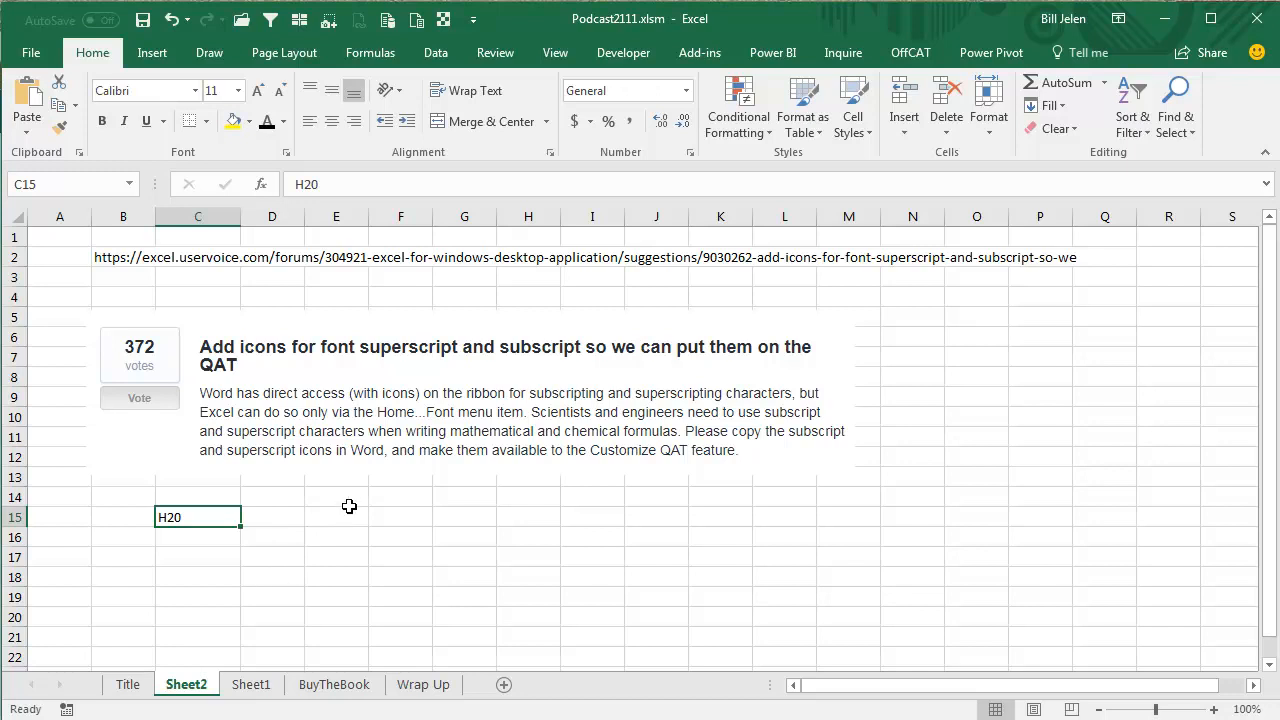
right_click(270, 18)
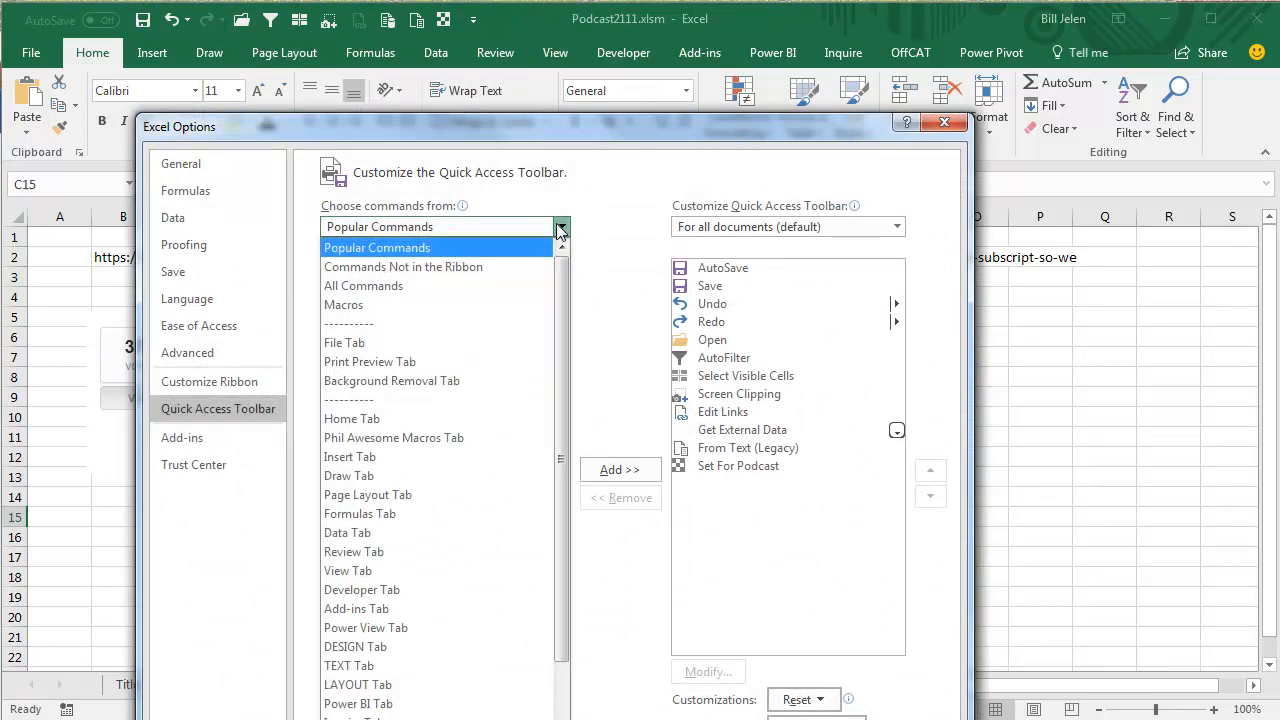
left_click(403, 267)
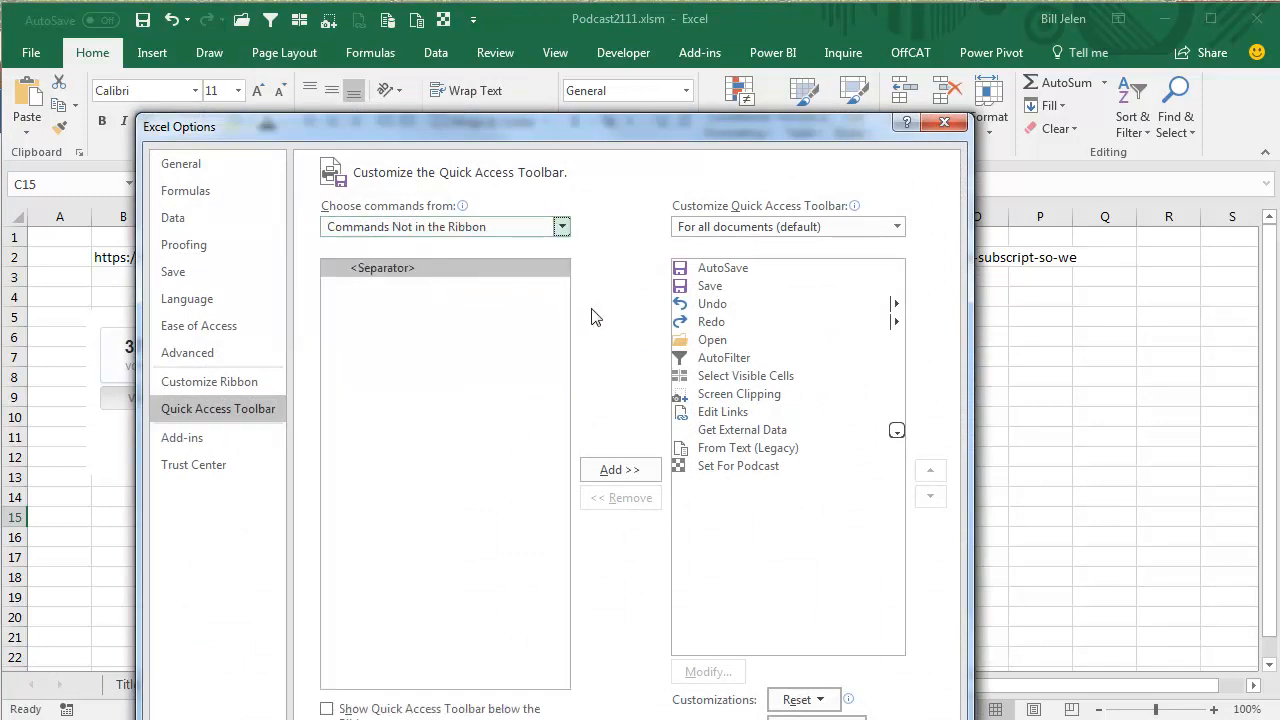
mouse_move(447, 574)
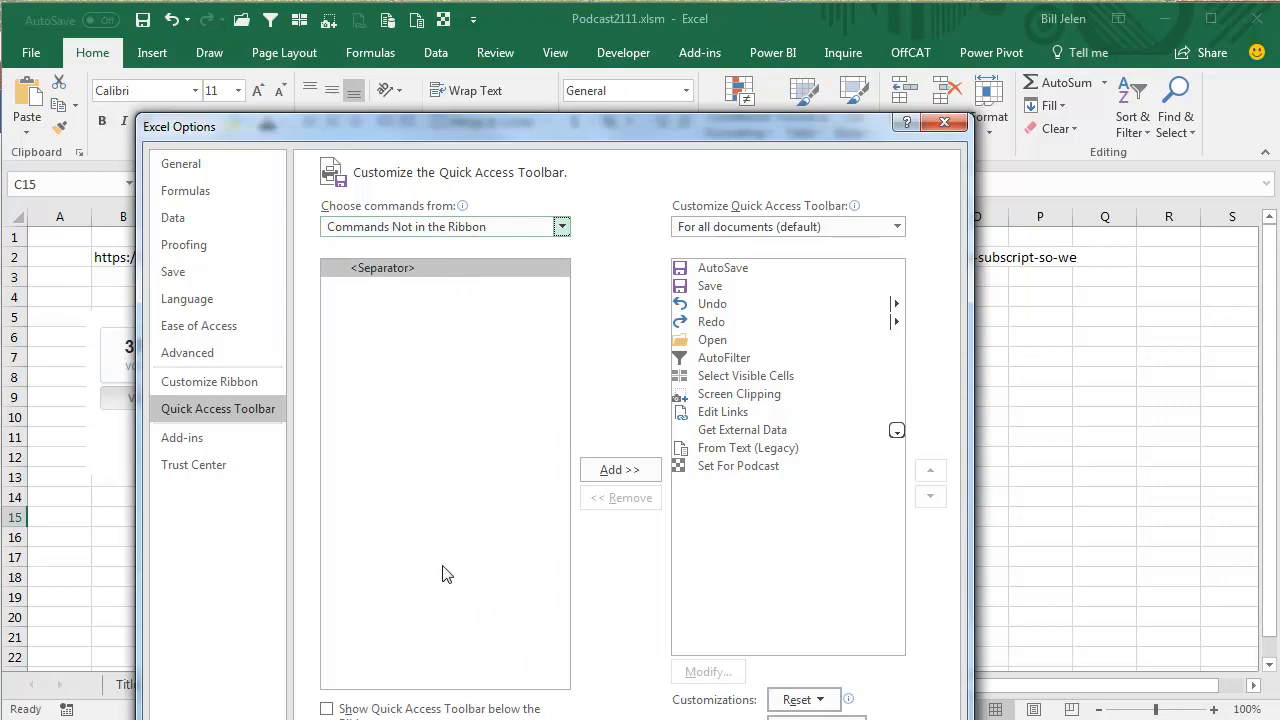
mouse_move(438, 323)
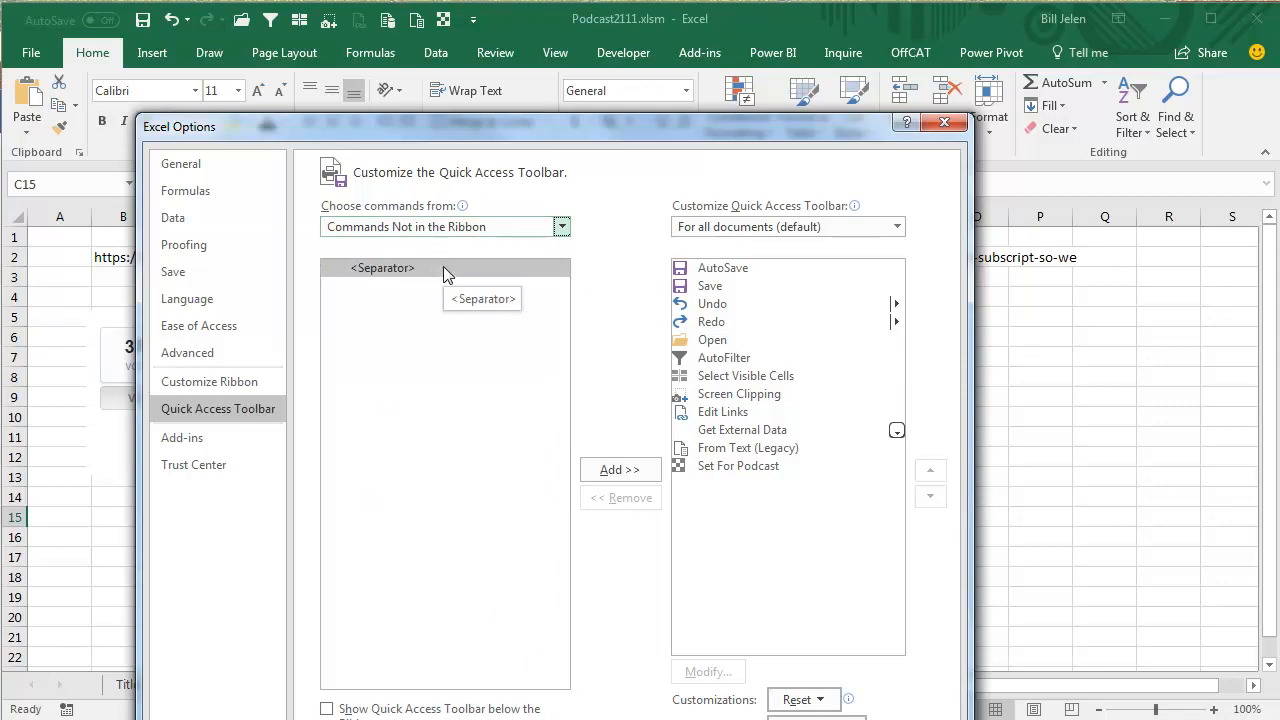
mouse_move(480, 414)
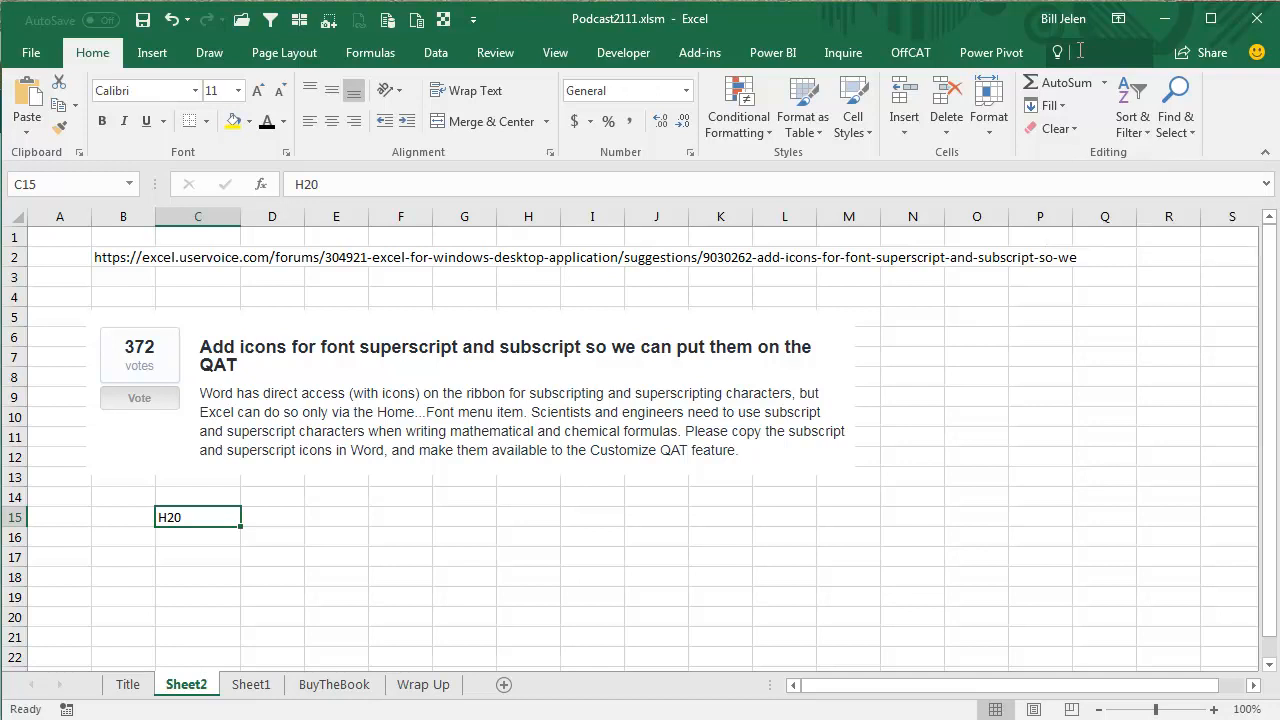
Add Superscript and Subscript to the Quick Access Toolbar via Tell Me search
left_click(1080, 52)
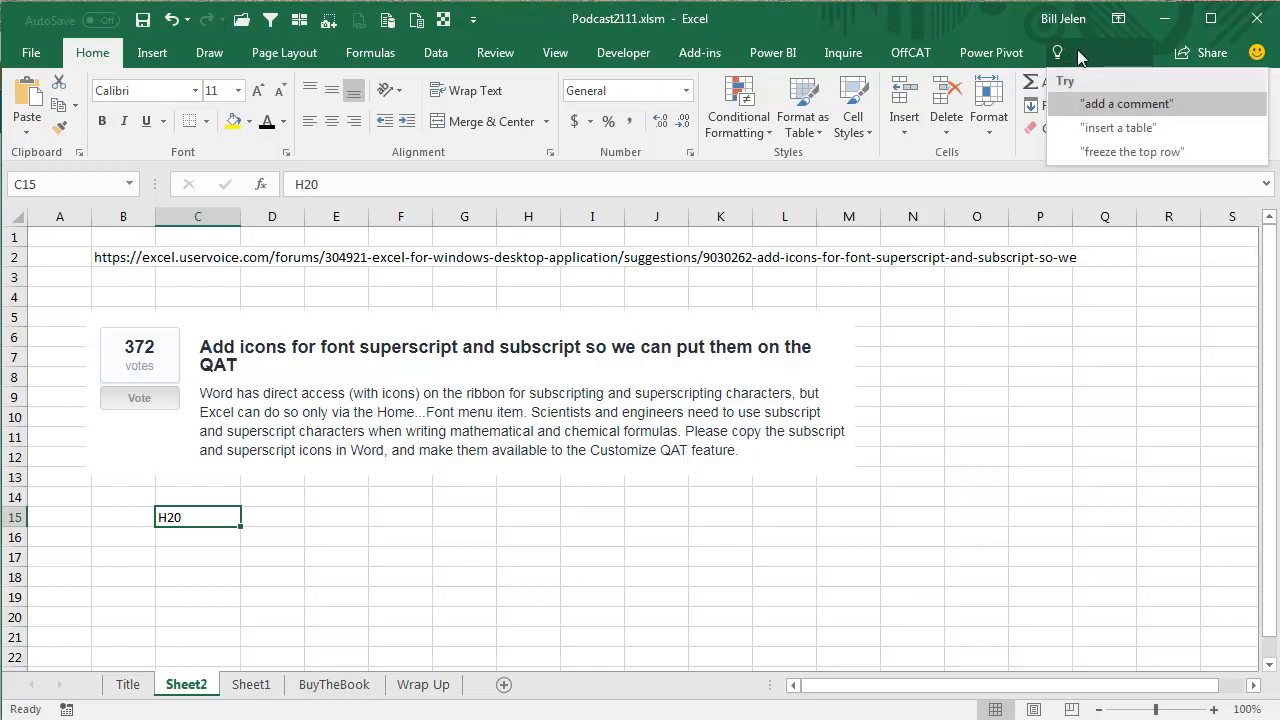
type("Supe")
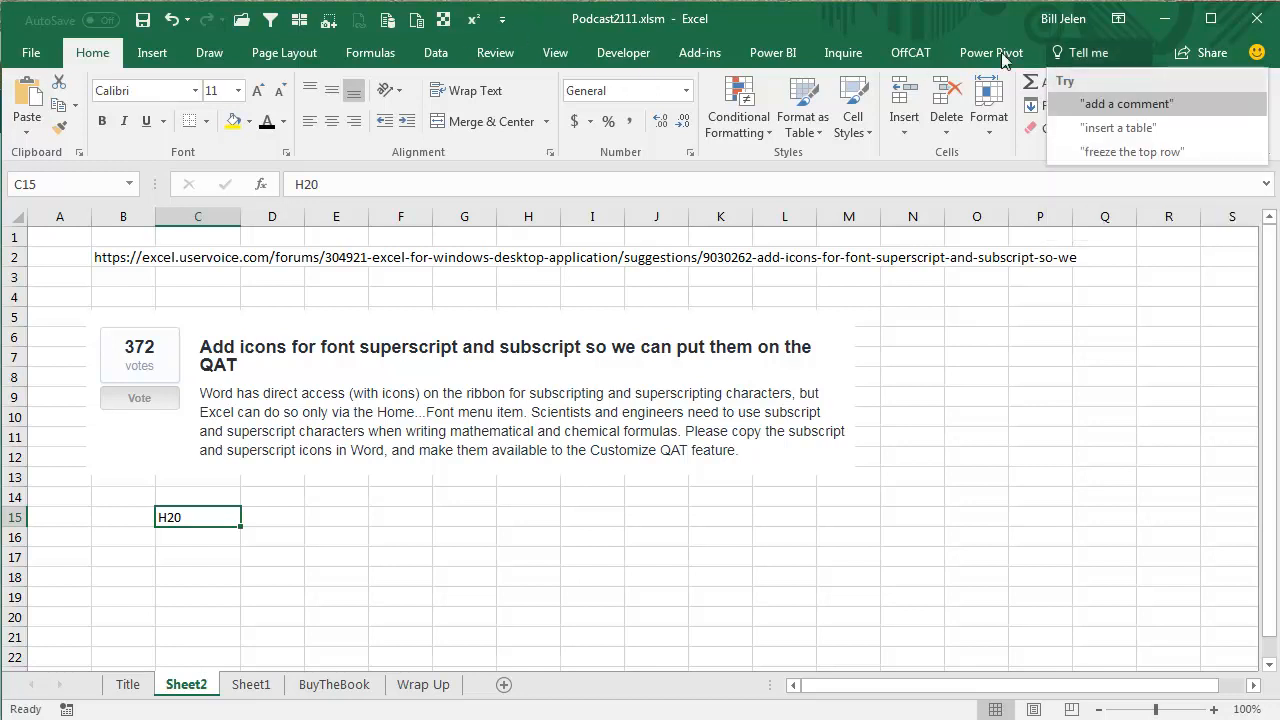
type("s")
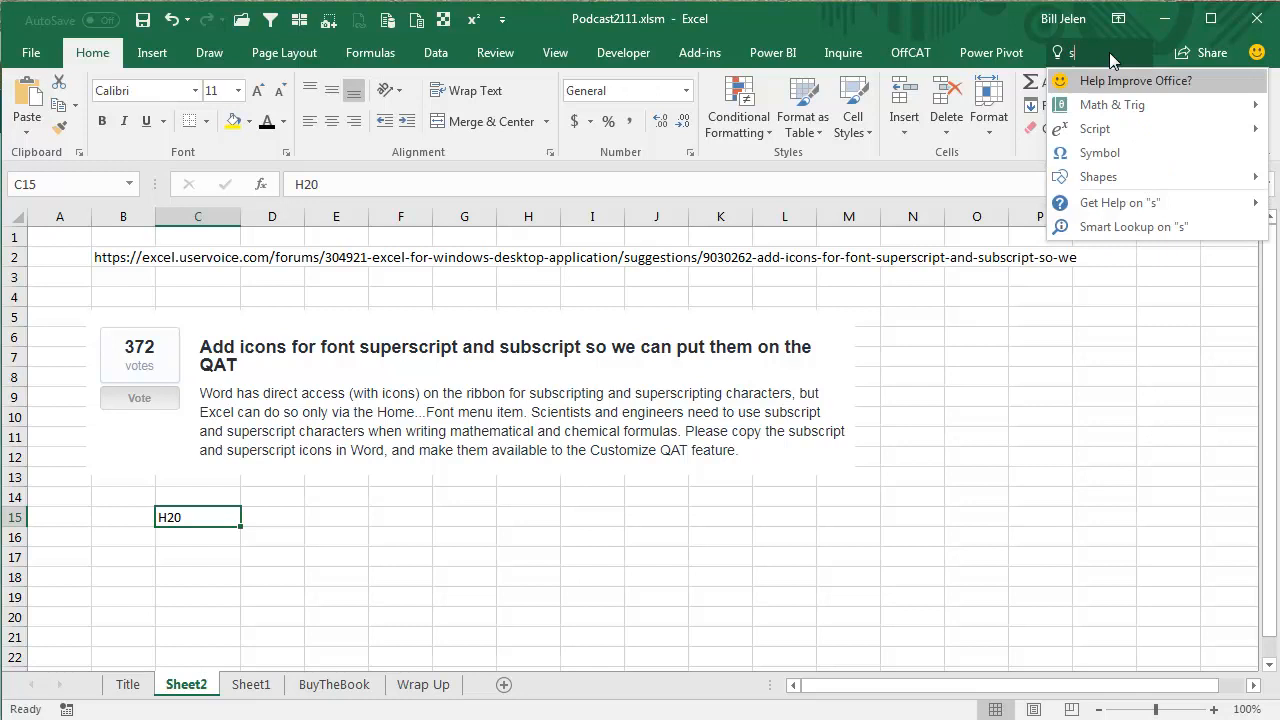
type("ub")
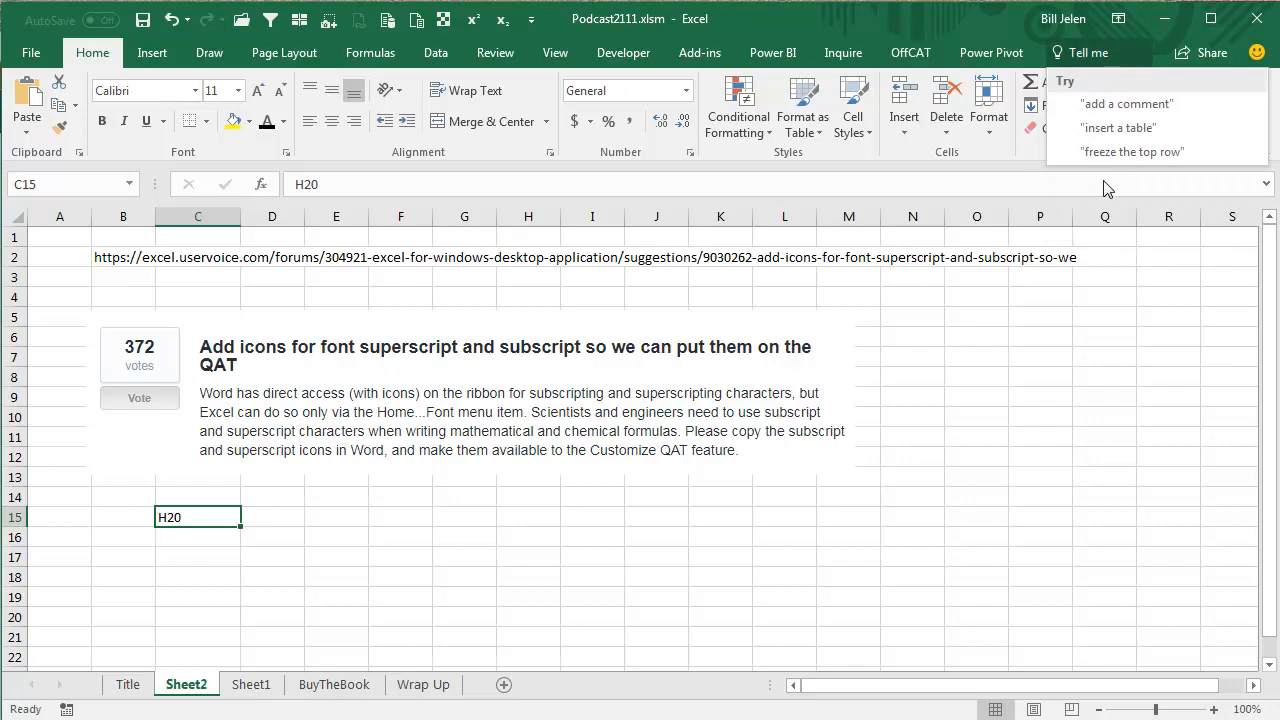
mouse_move(888, 442)
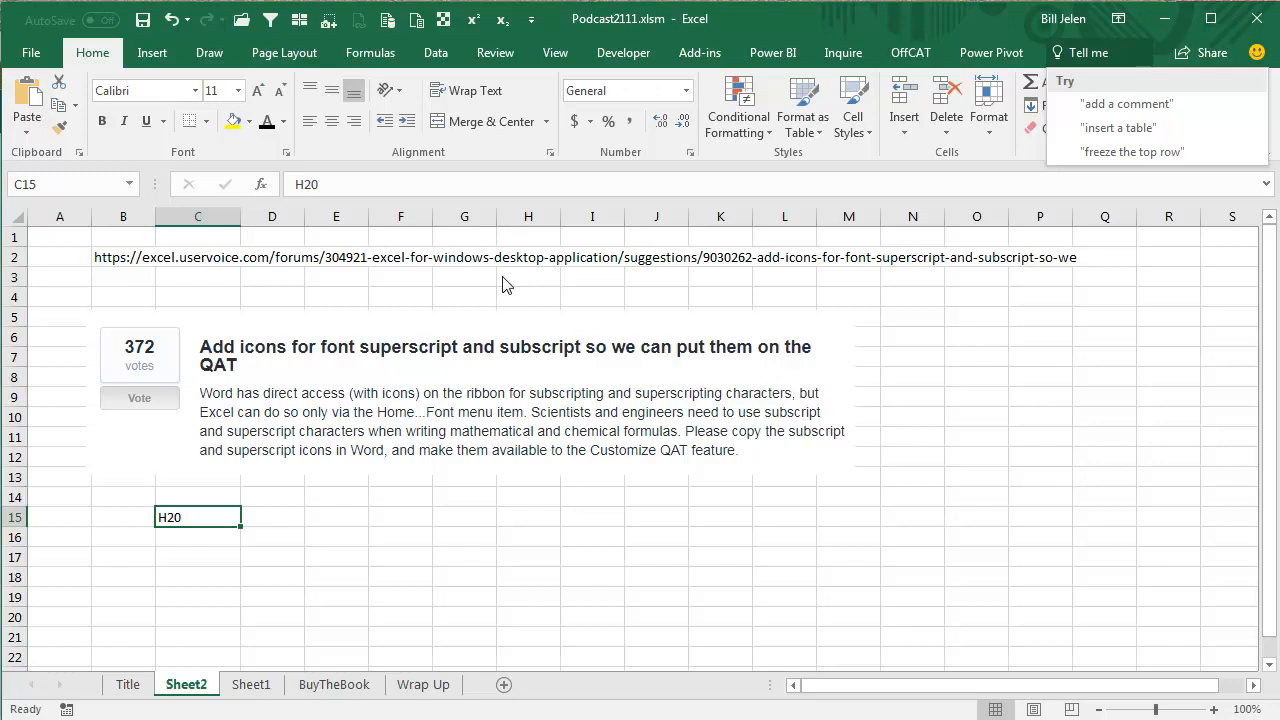
mouse_move(342, 560)
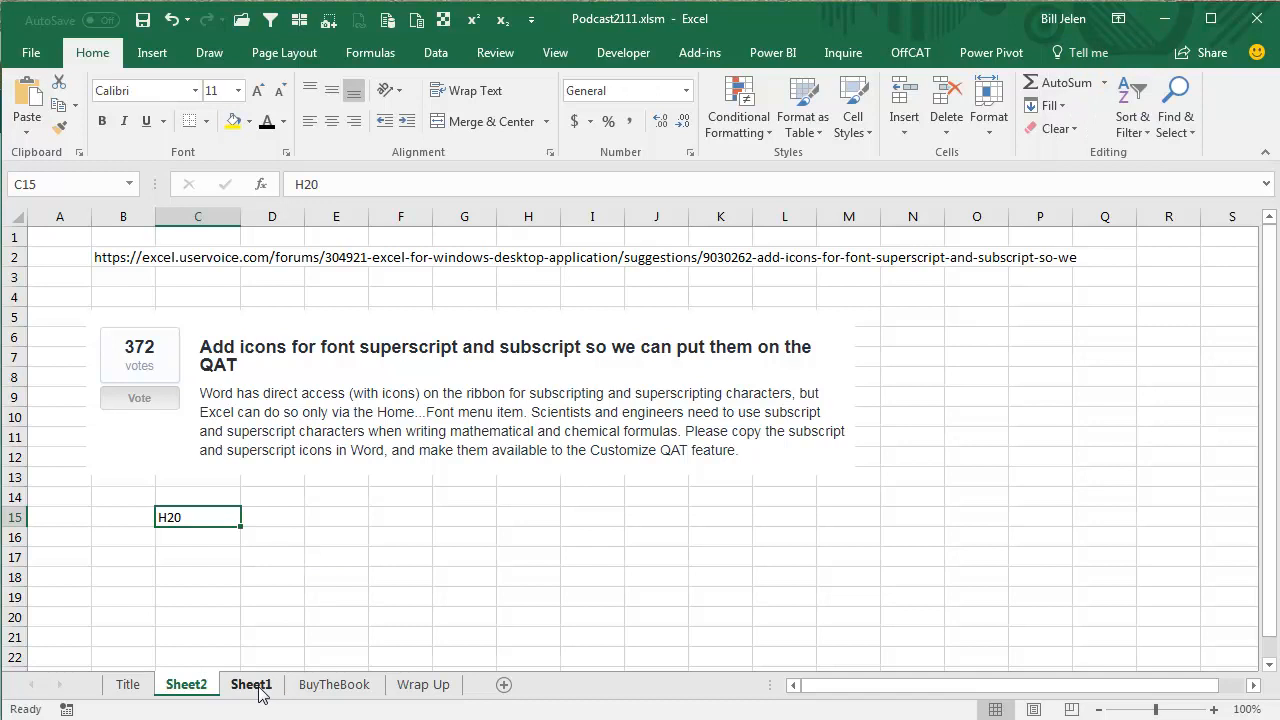
On Sheet1, enter H2O in C3 with the 2 subscripted using the QAT icon
left_click(251, 684)
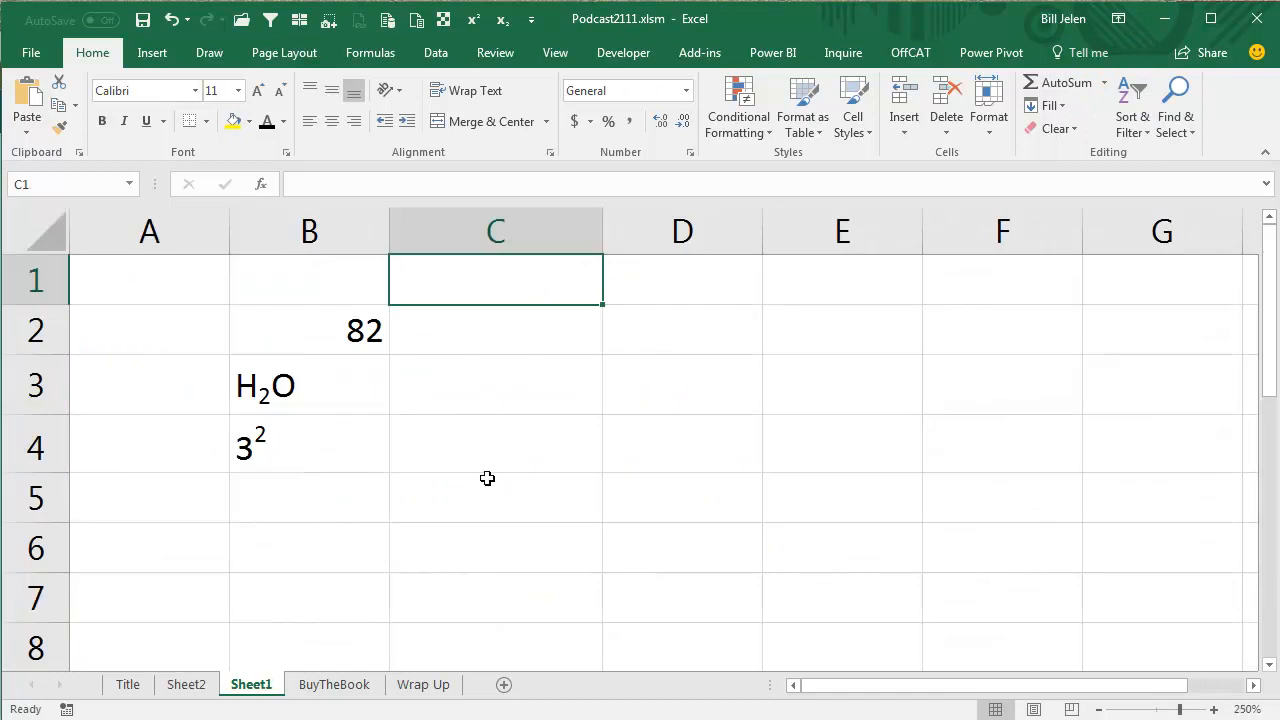
mouse_move(554, 387)
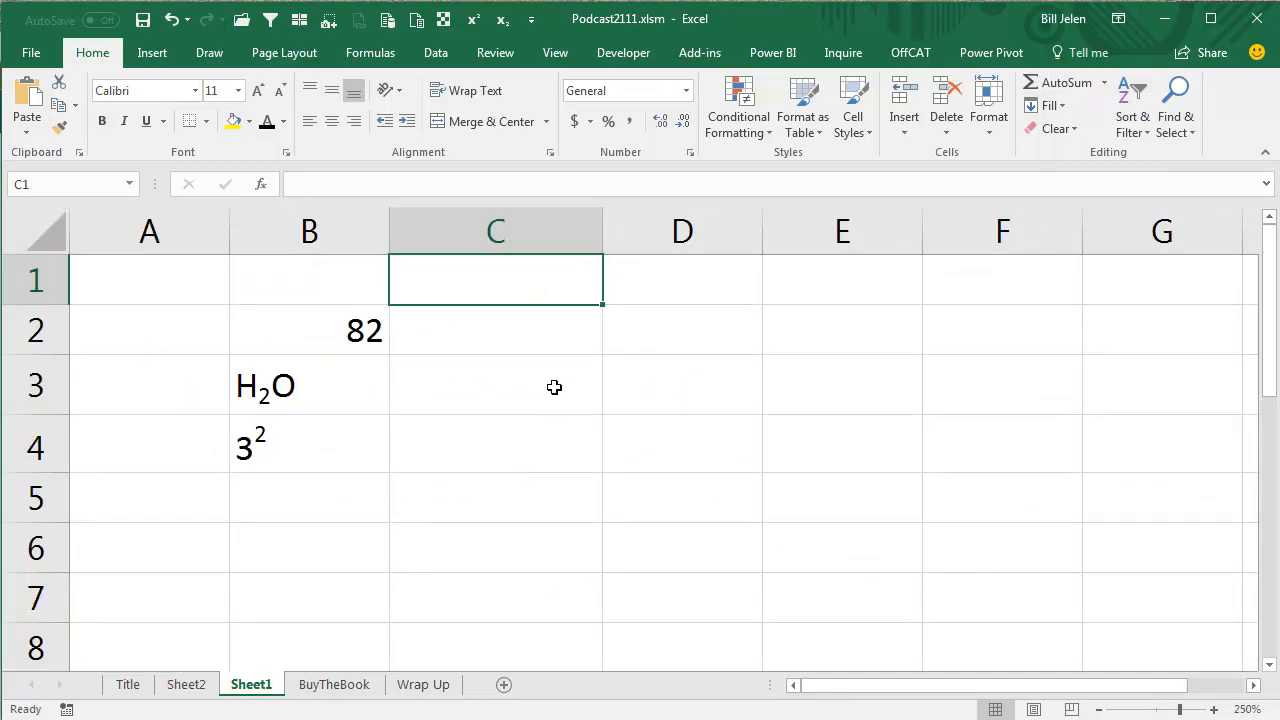
type("H2")
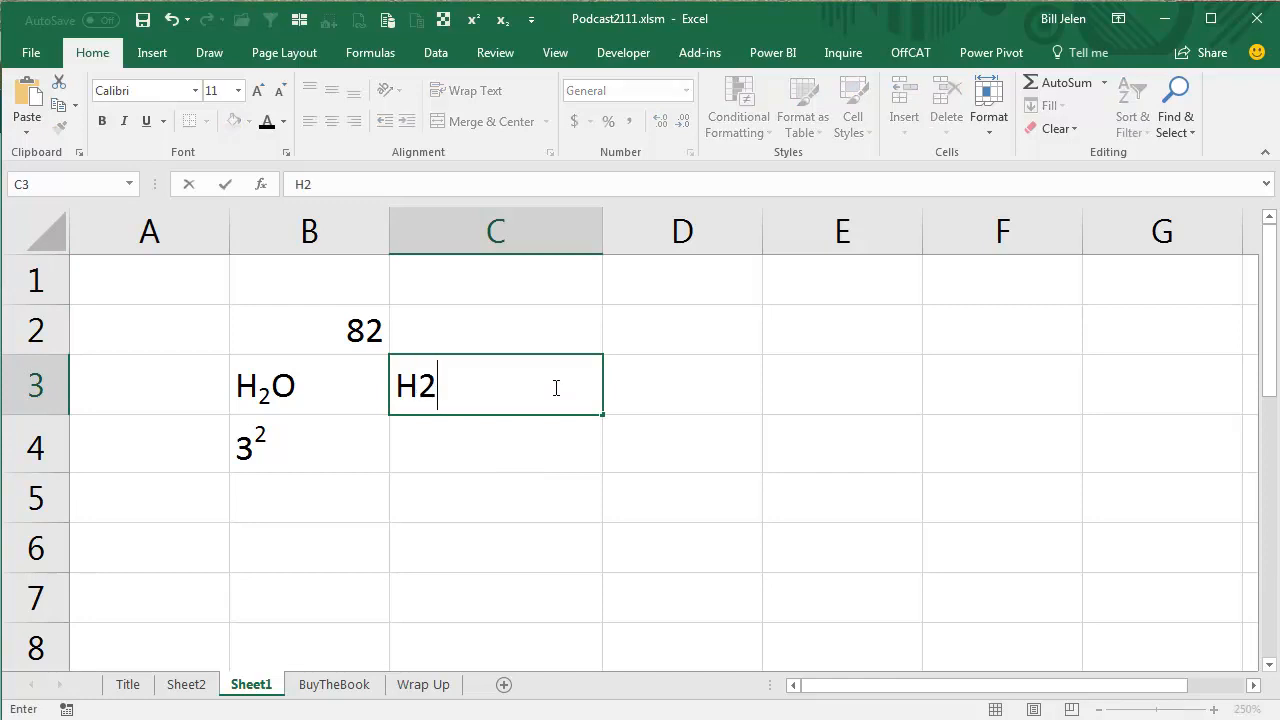
type("O")
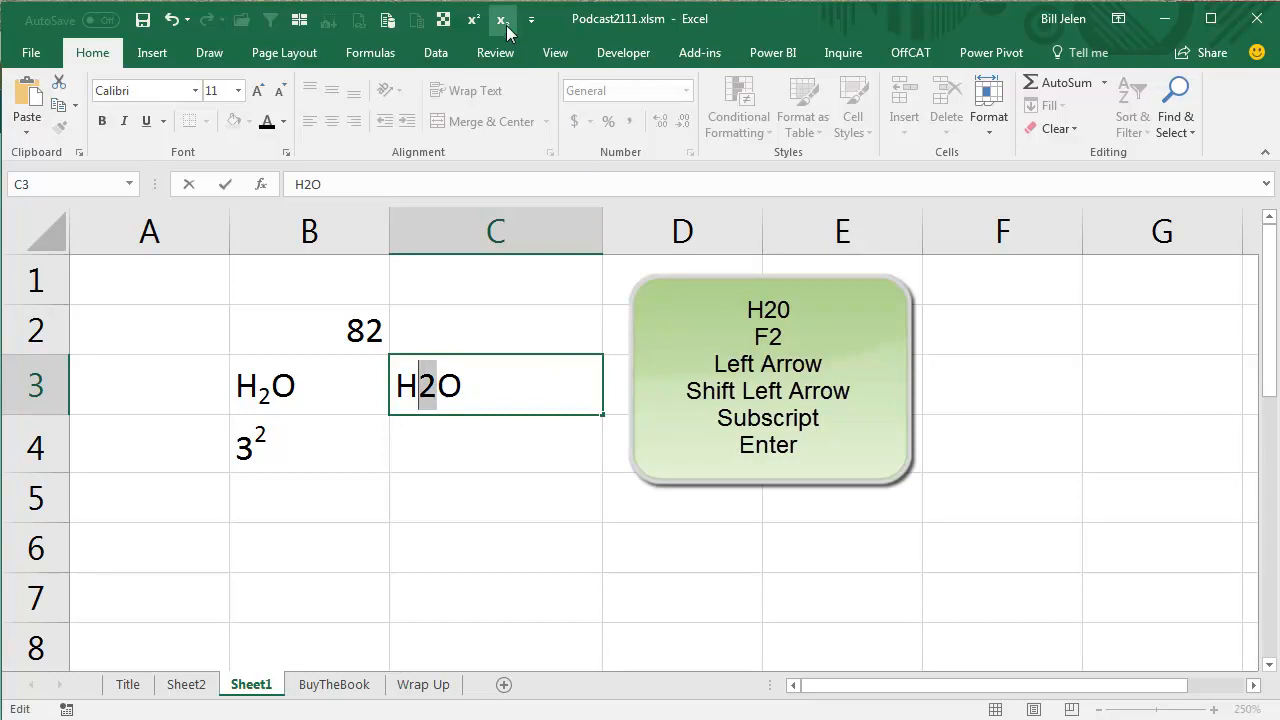
key("Return")
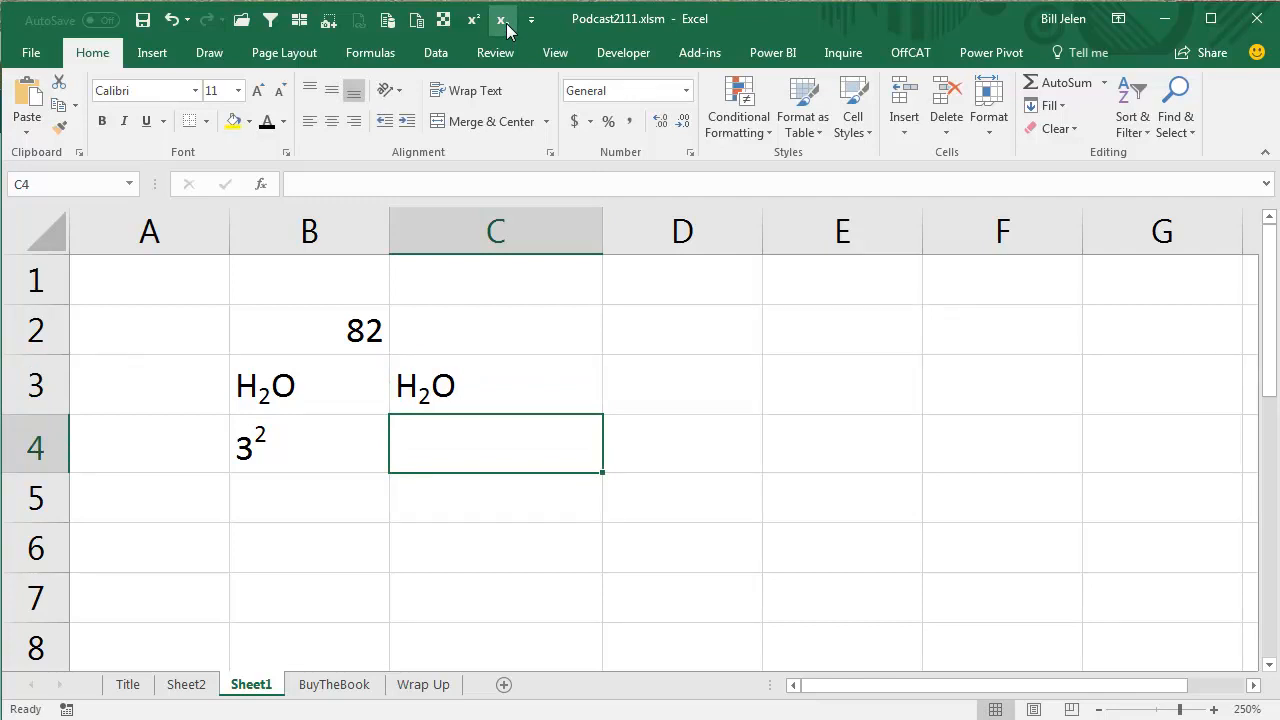
Enter 32 in C4 and select its final 2 for superscript formatting
type("32")
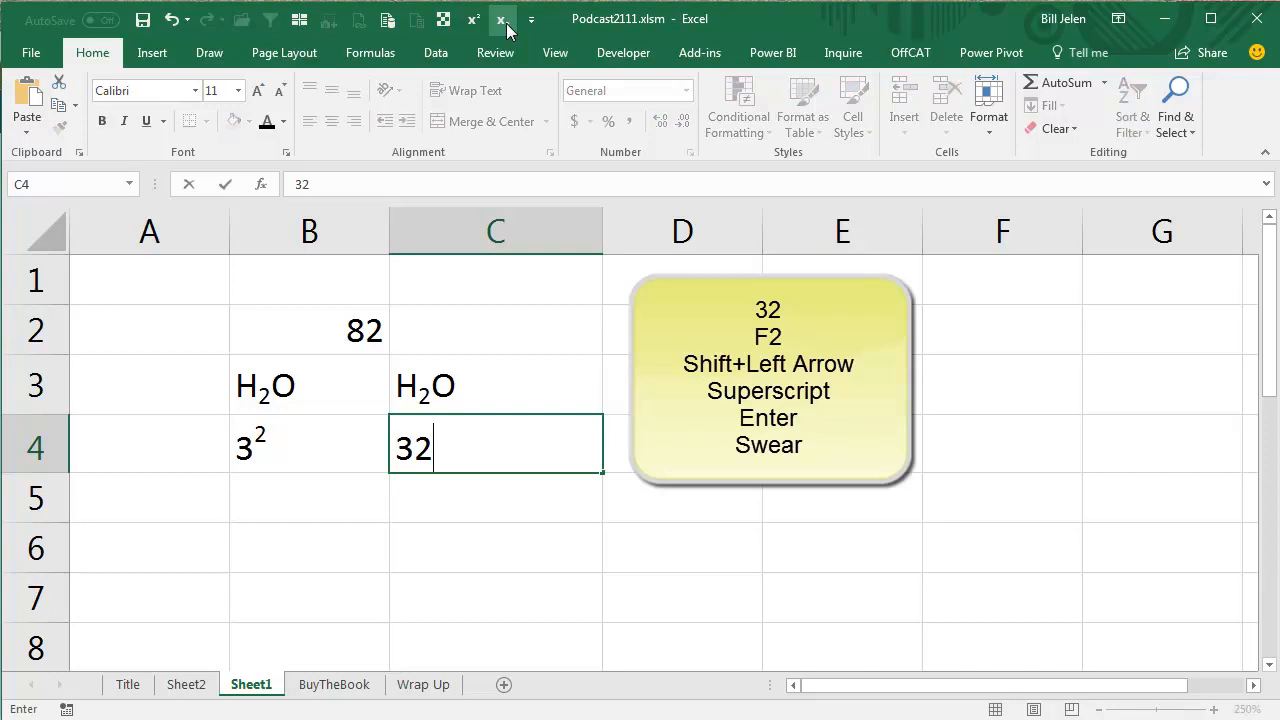
key("f2")
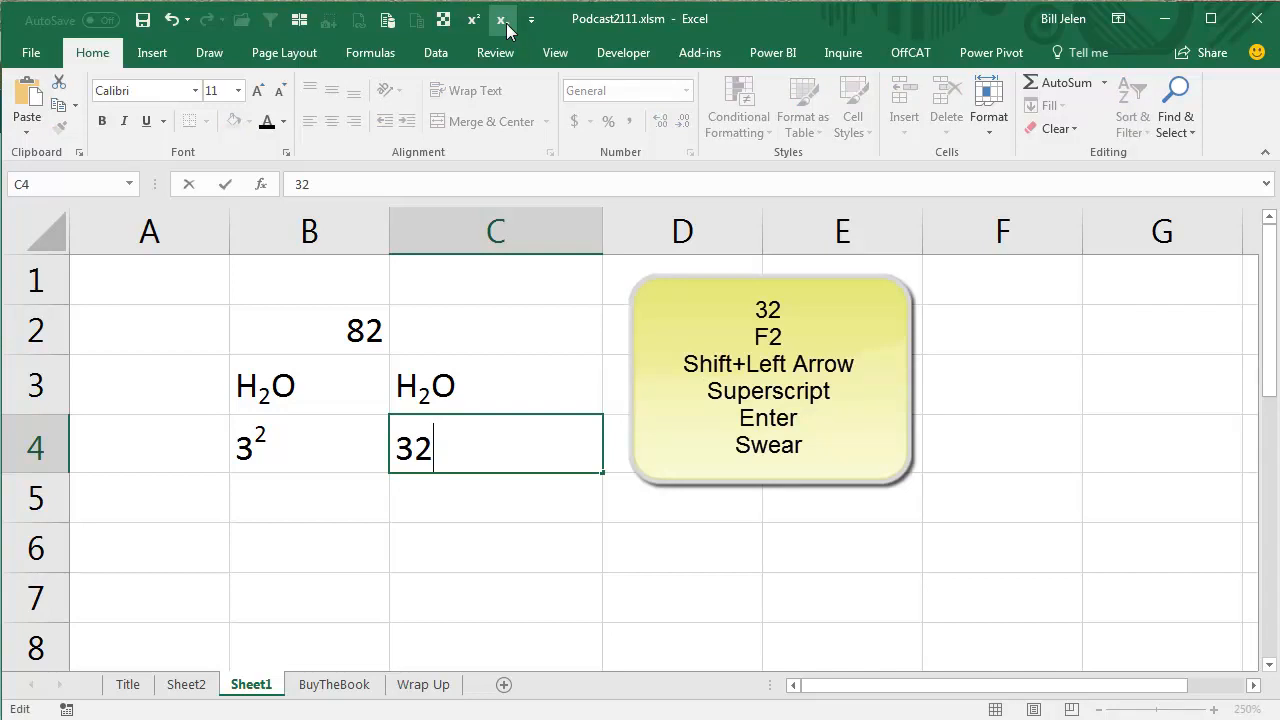
key("shift+Left")
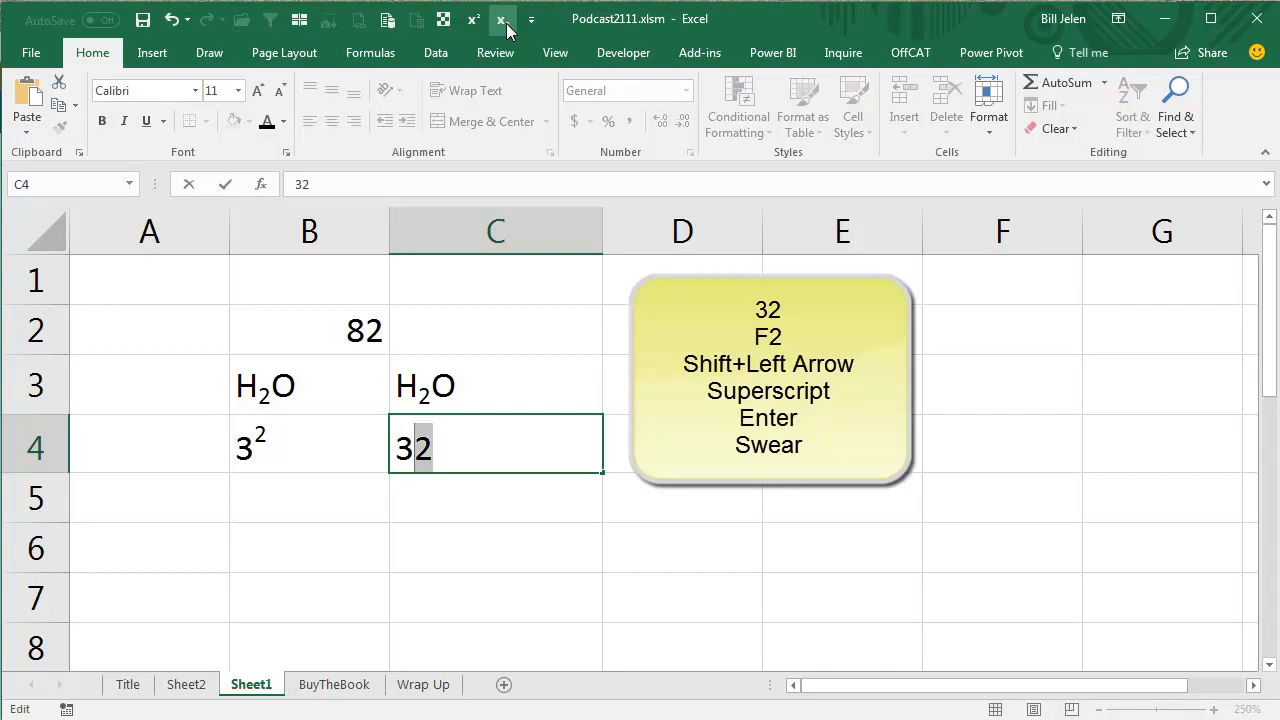
mouse_move(475, 22)
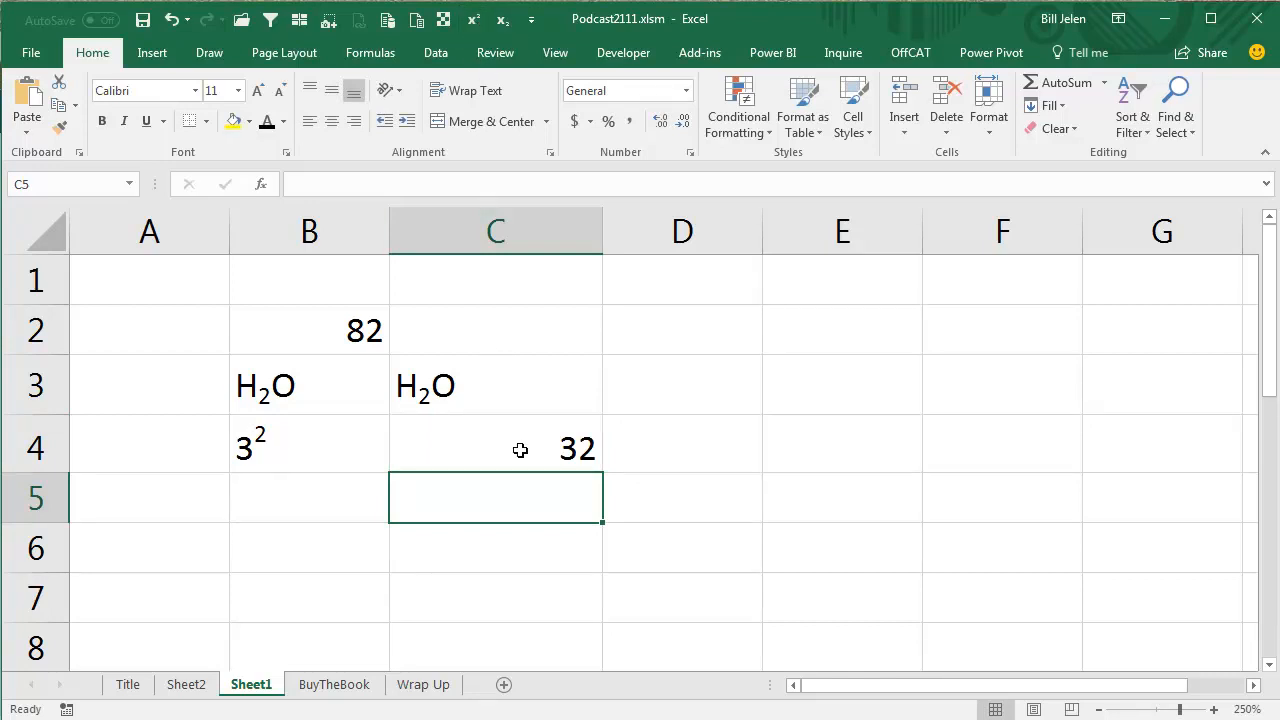
mouse_move(603, 452)
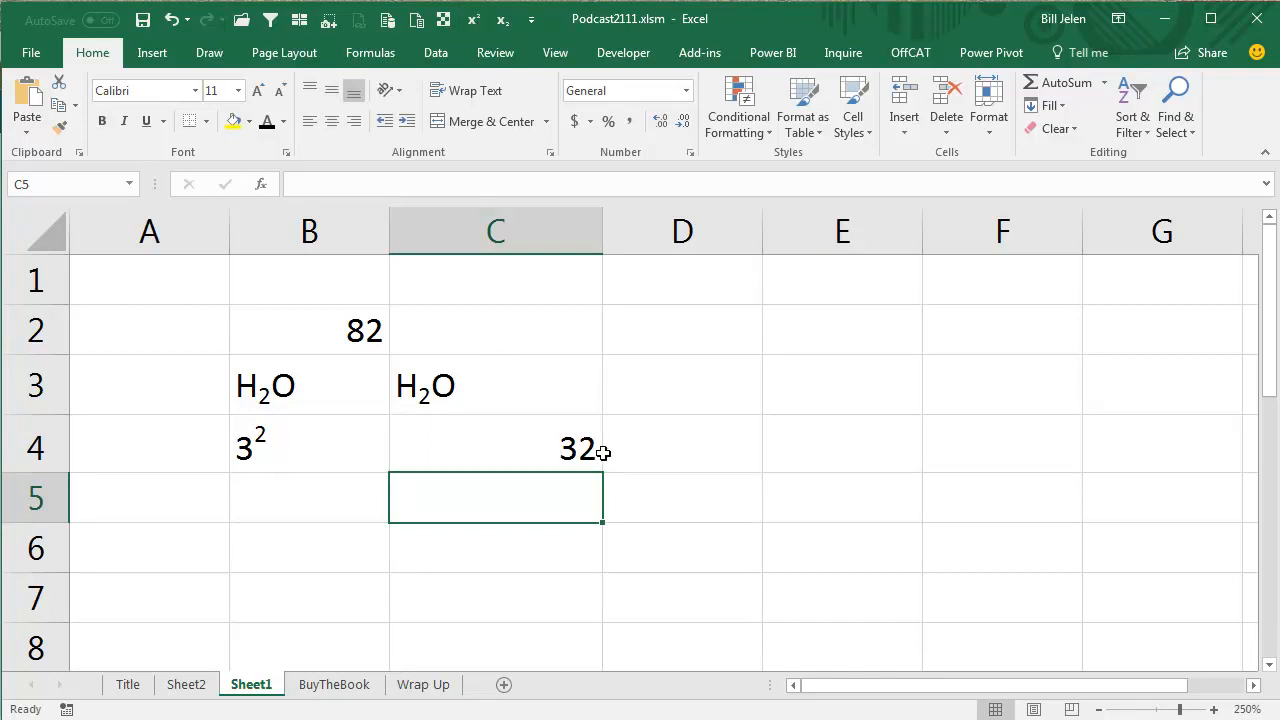
mouse_move(528, 449)
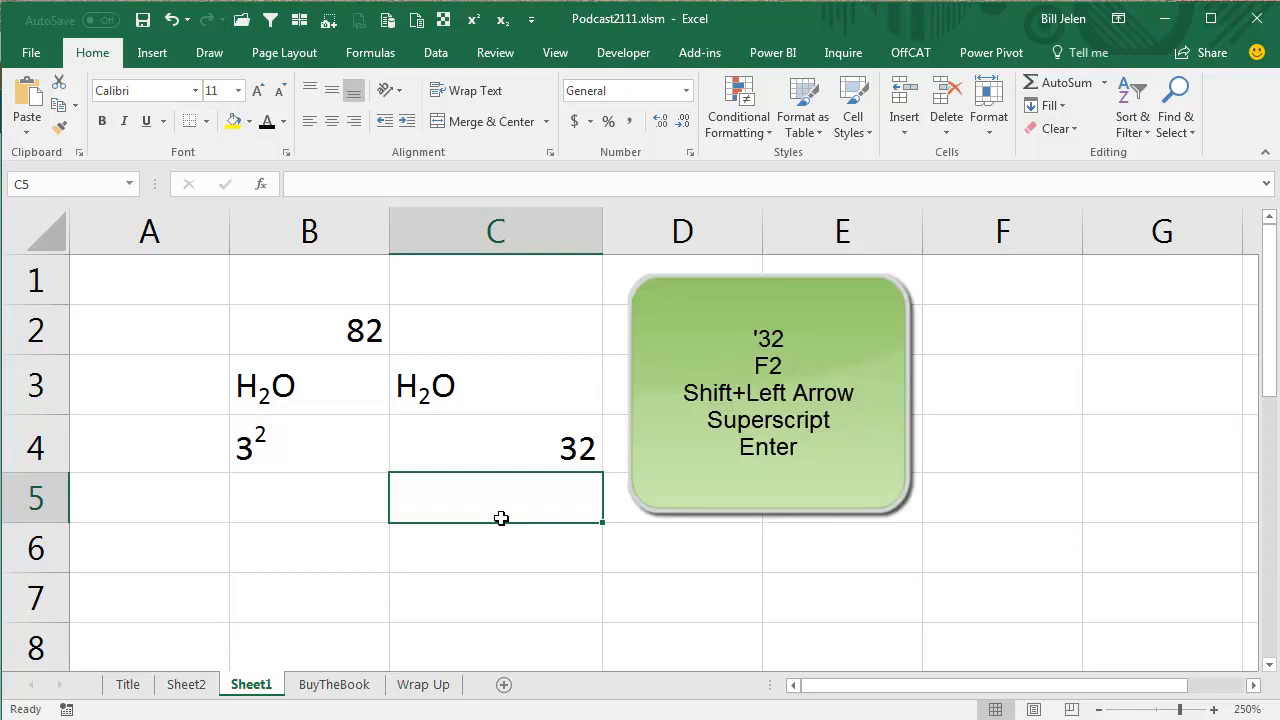
Enter '32 as text in C5 with a superscripted 2, then return to Sheet2
type("'")
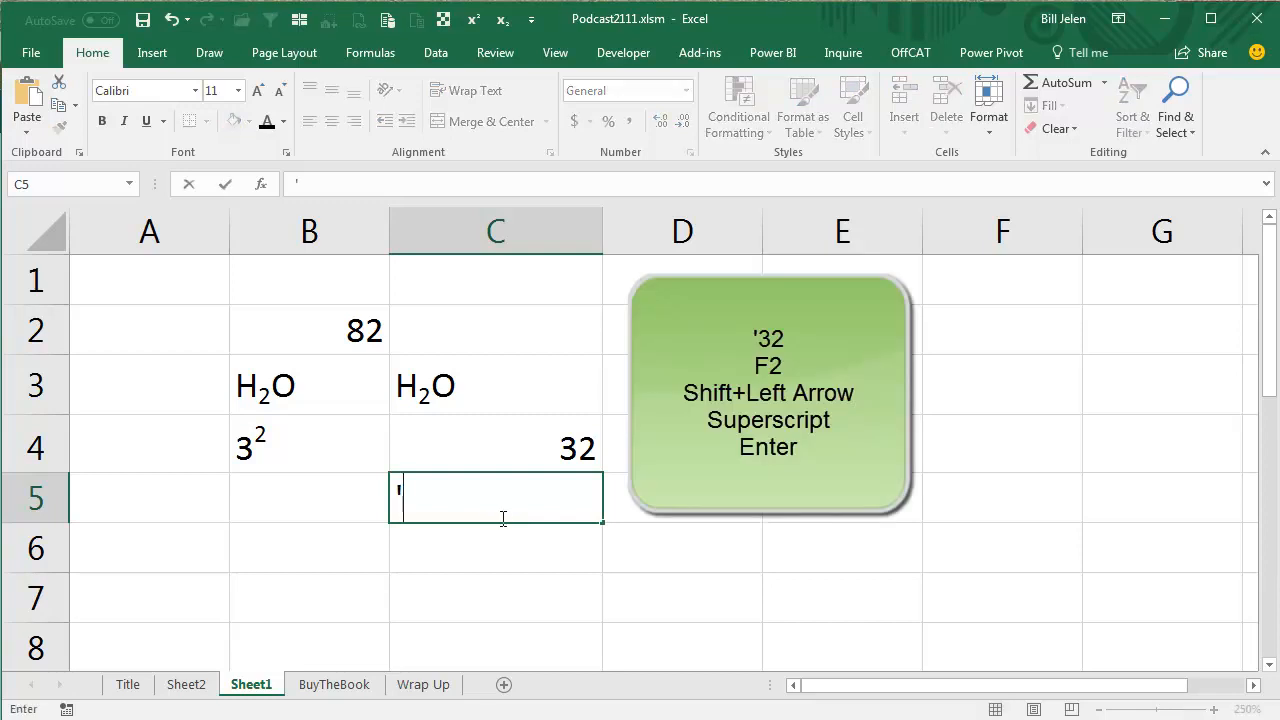
type("'32")
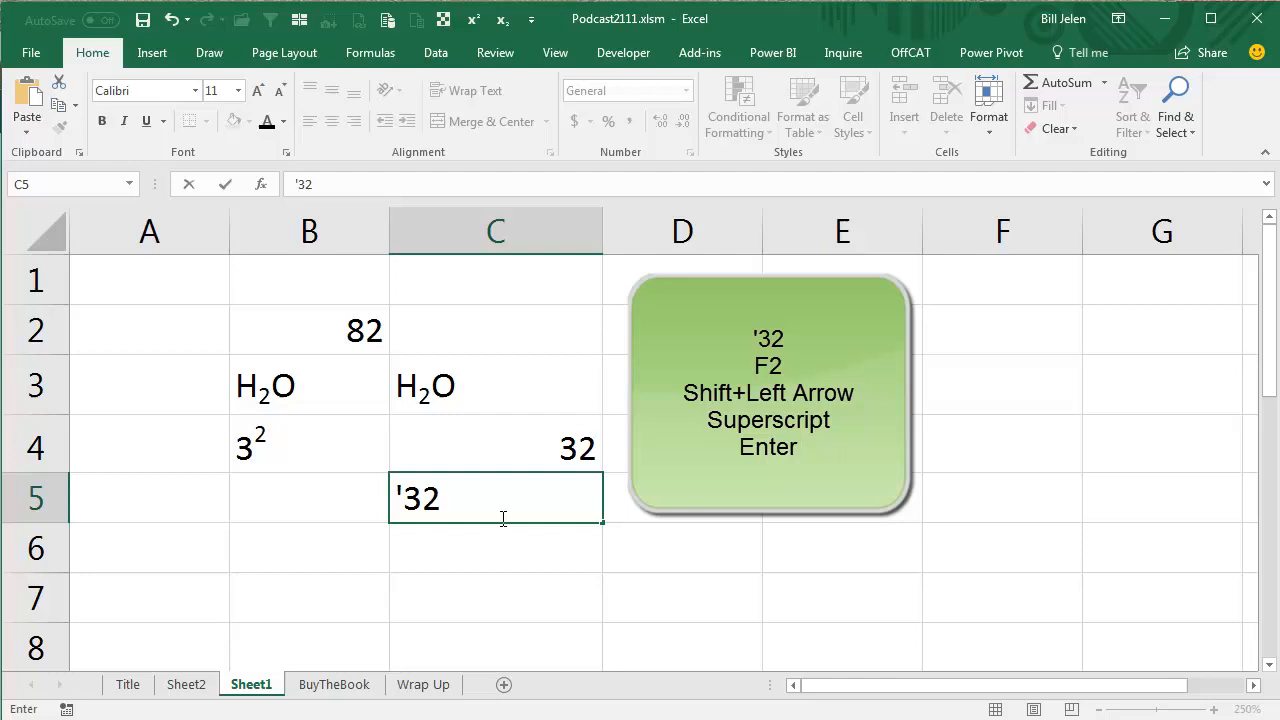
key("F2")
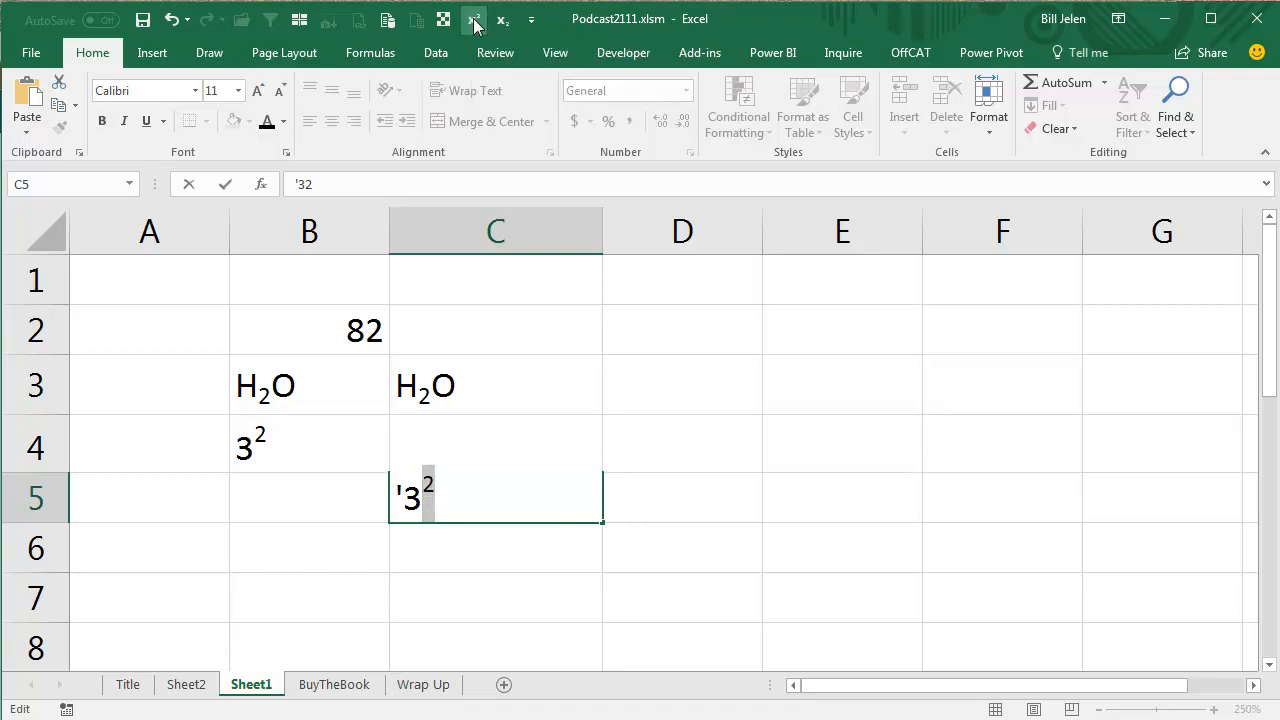
key("Return")
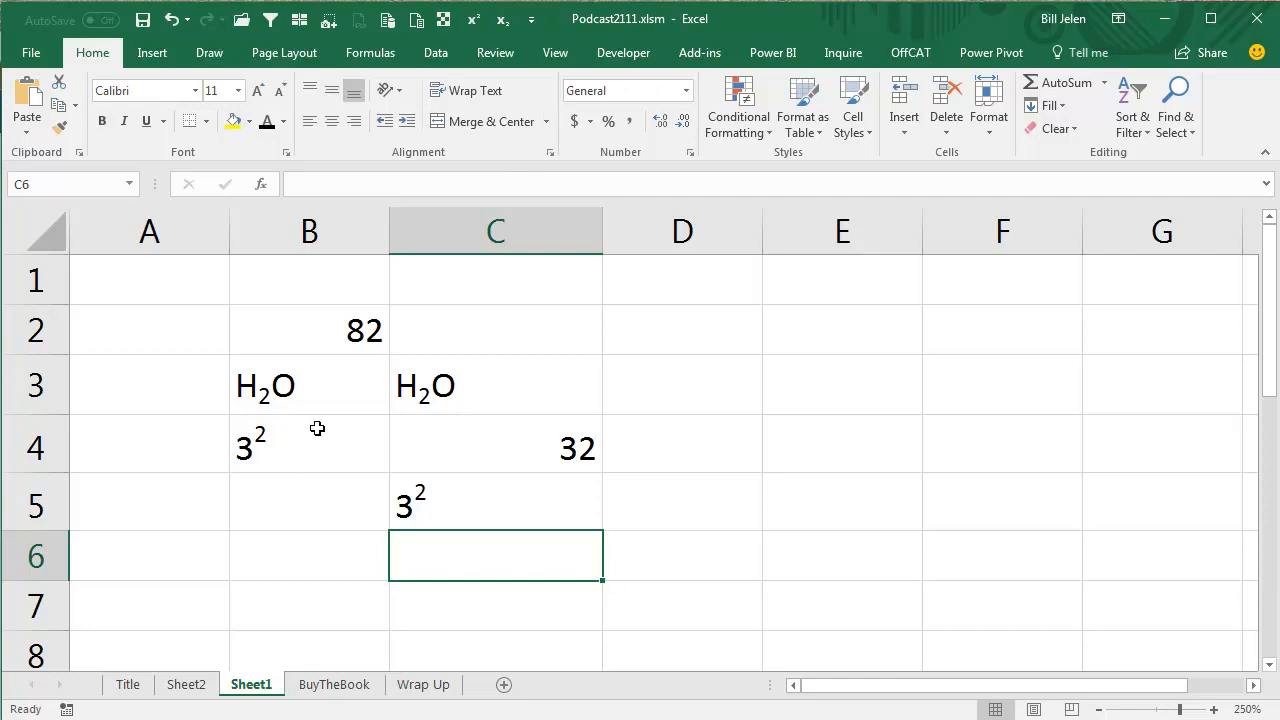
mouse_move(460, 407)
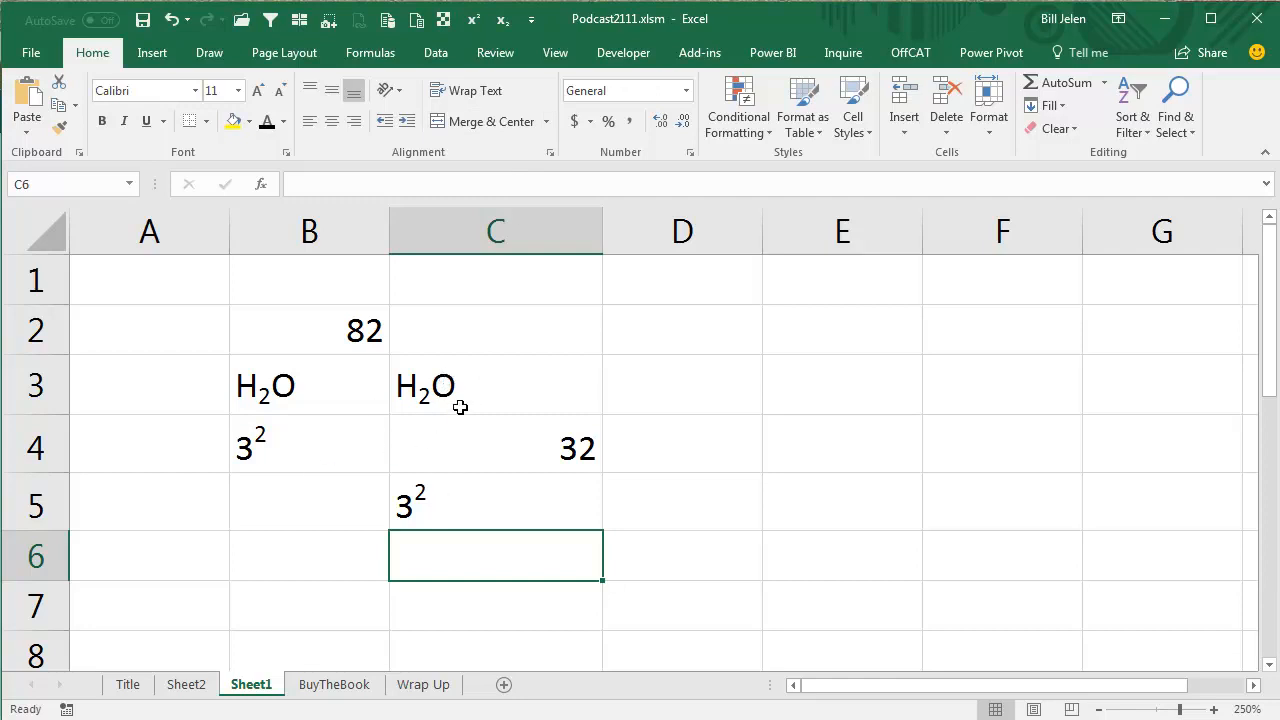
mouse_move(480, 381)
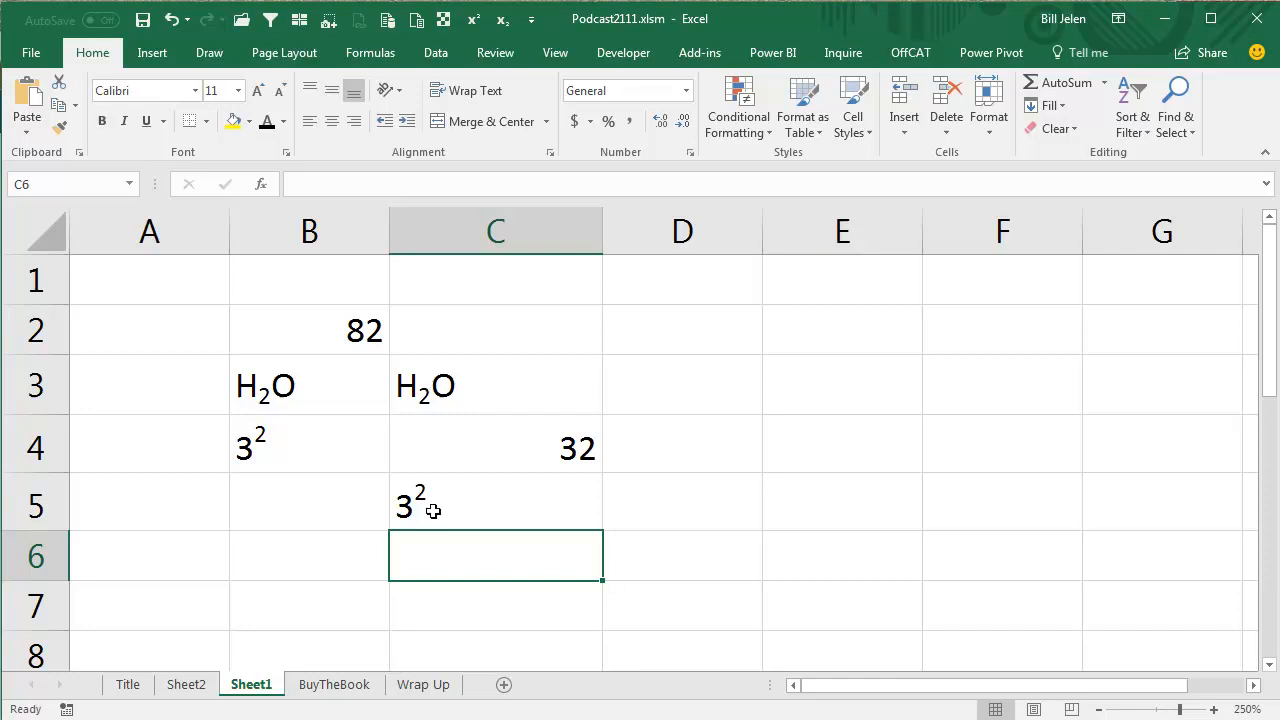
left_click(185, 684)
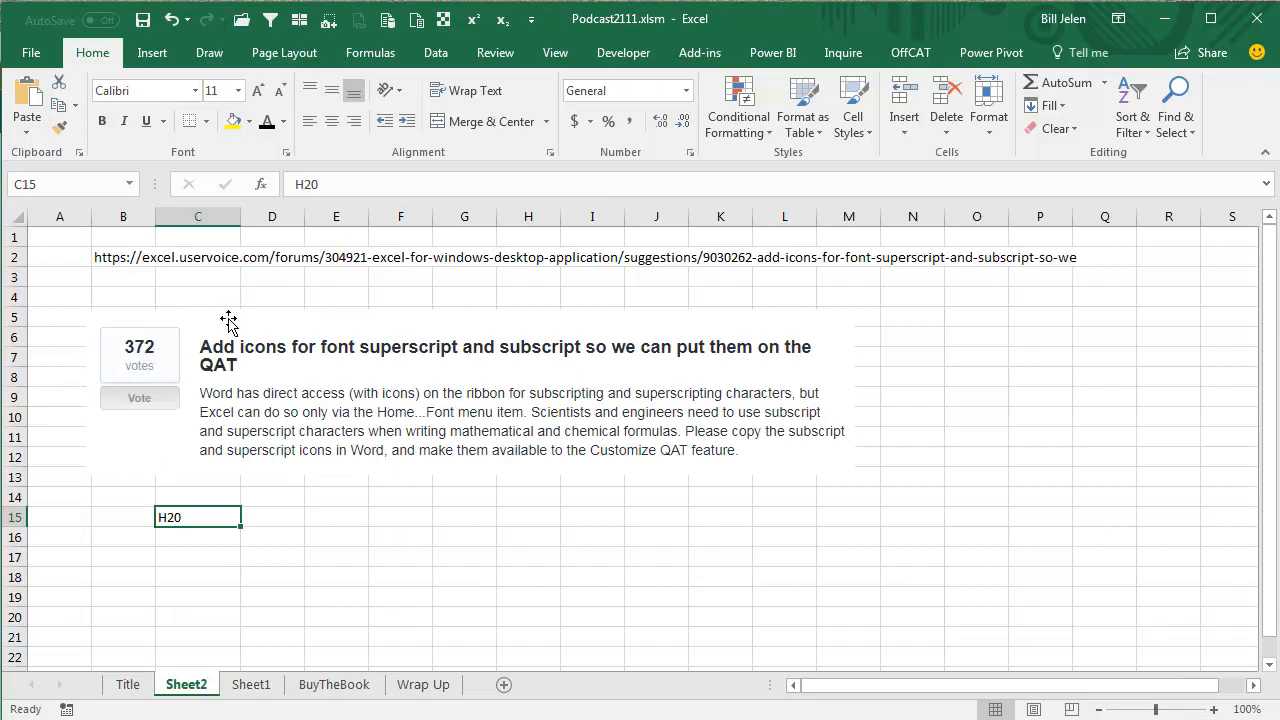
mouse_move(304, 515)
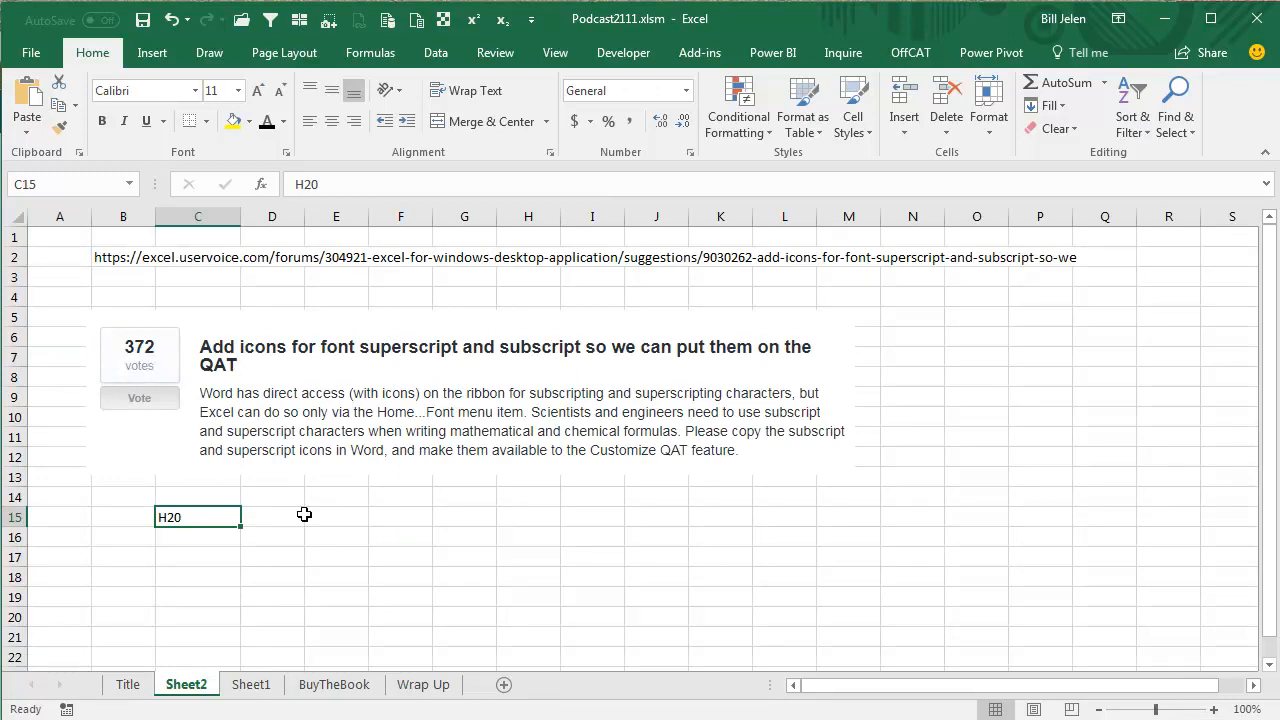
mouse_move(316, 512)
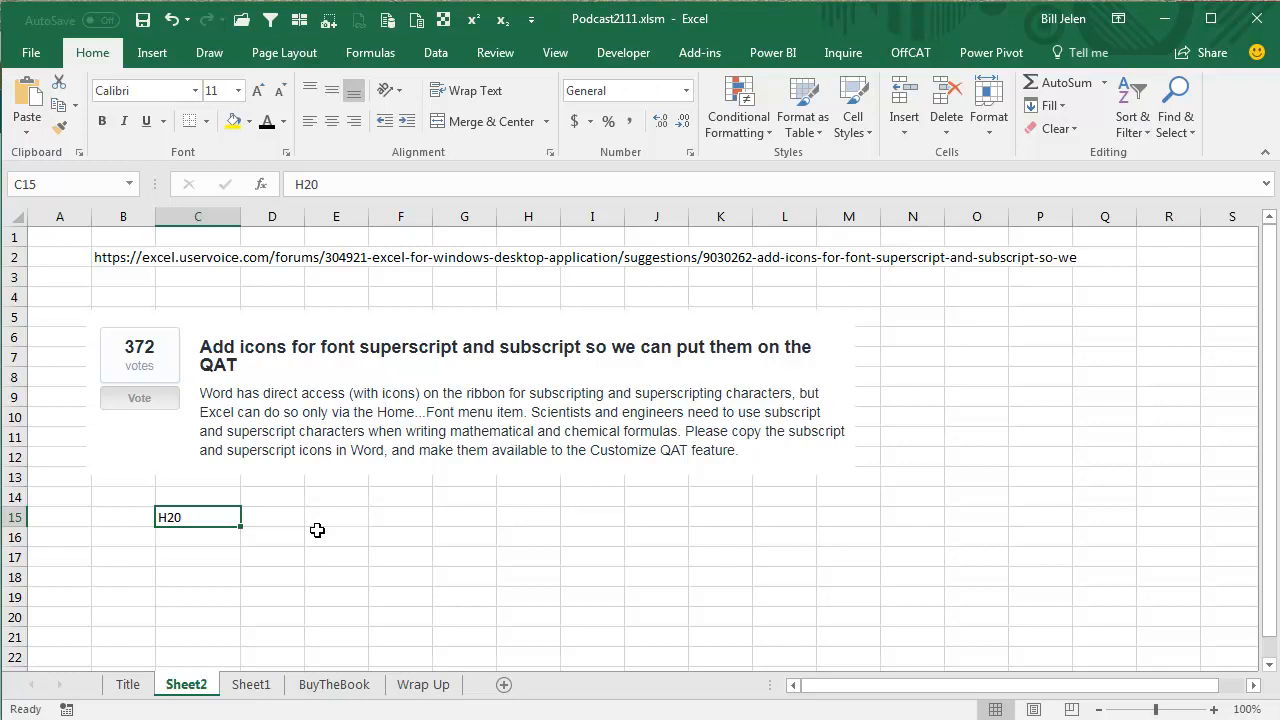
mouse_move(242, 278)
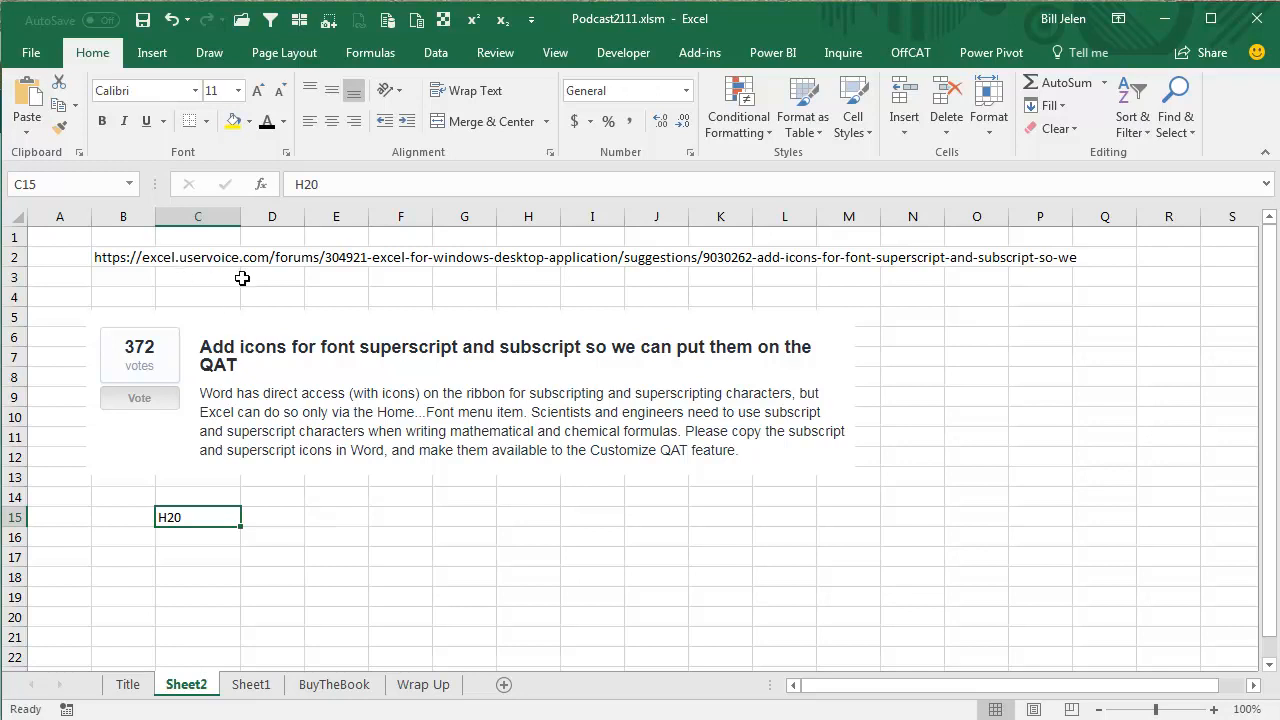
mouse_move(405, 470)
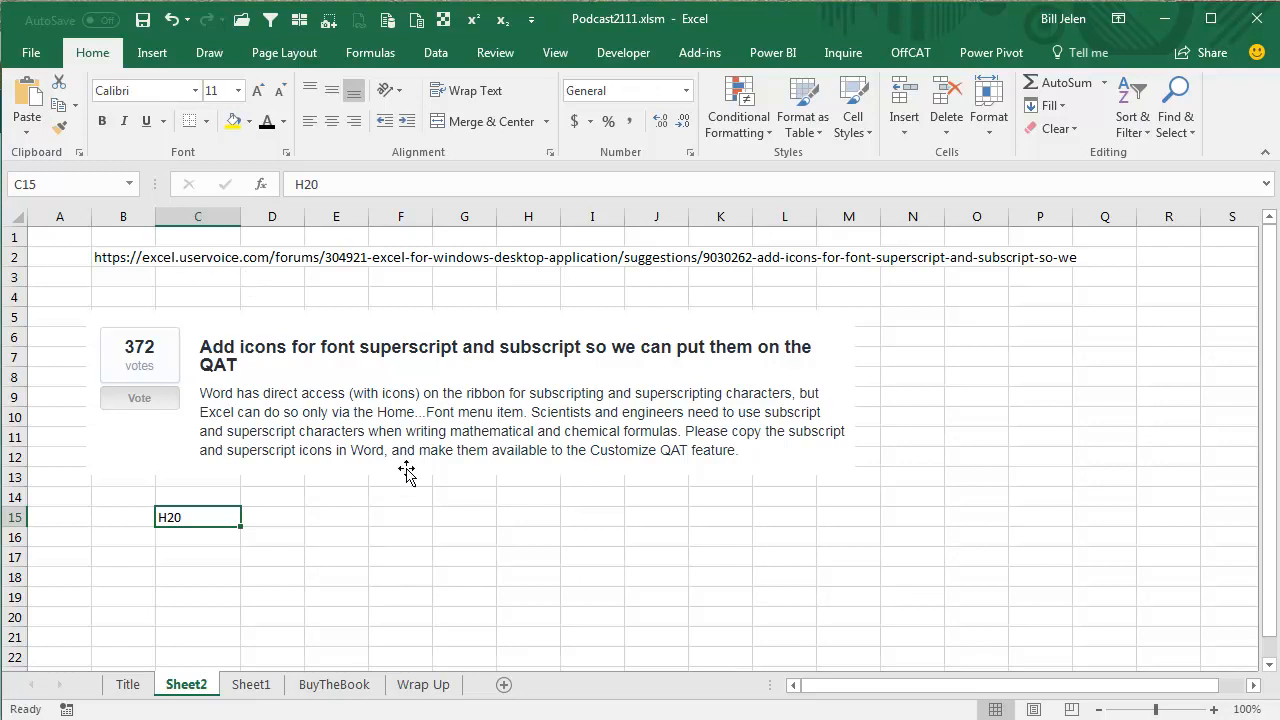
mouse_move(530, 483)
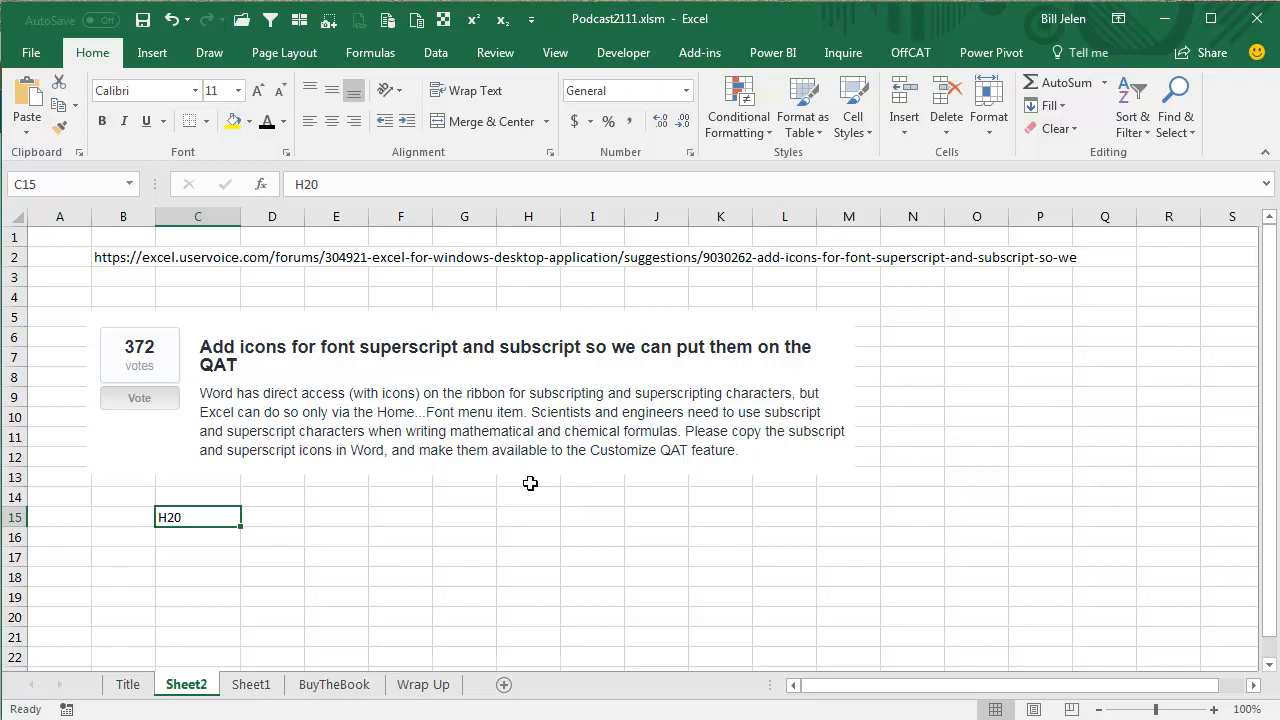
mouse_move(568, 513)
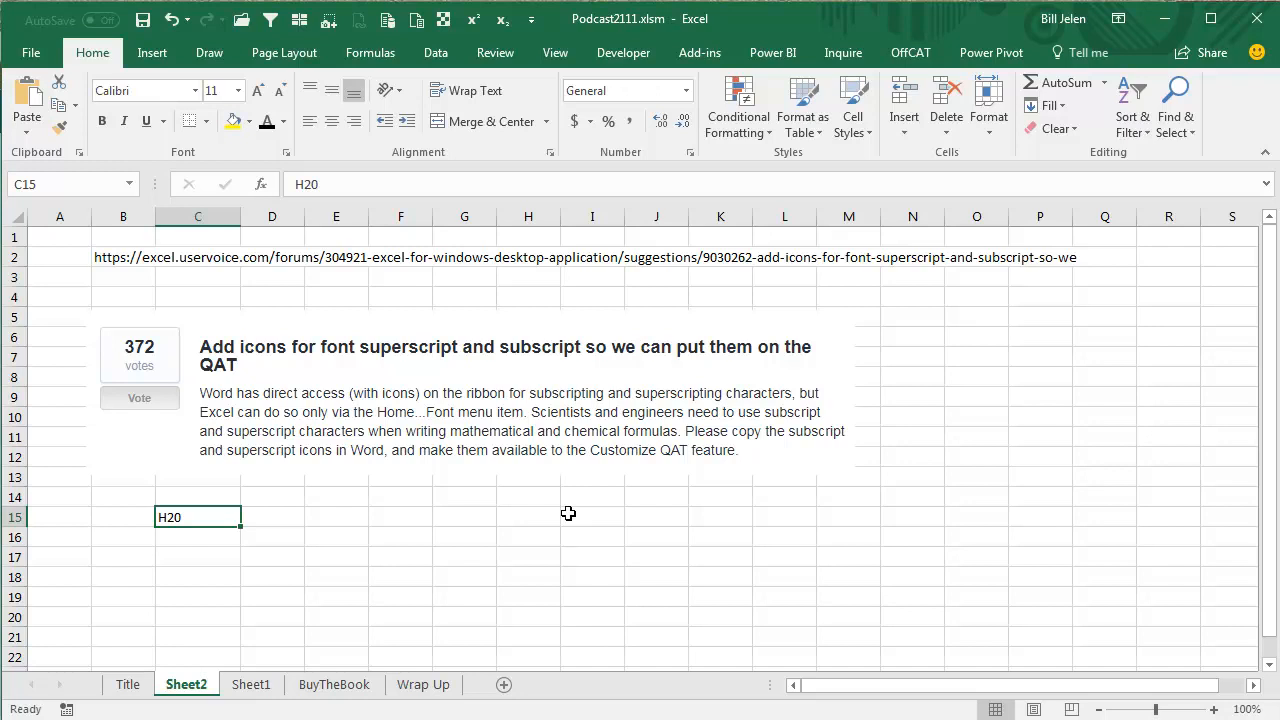
mouse_move(92, 380)
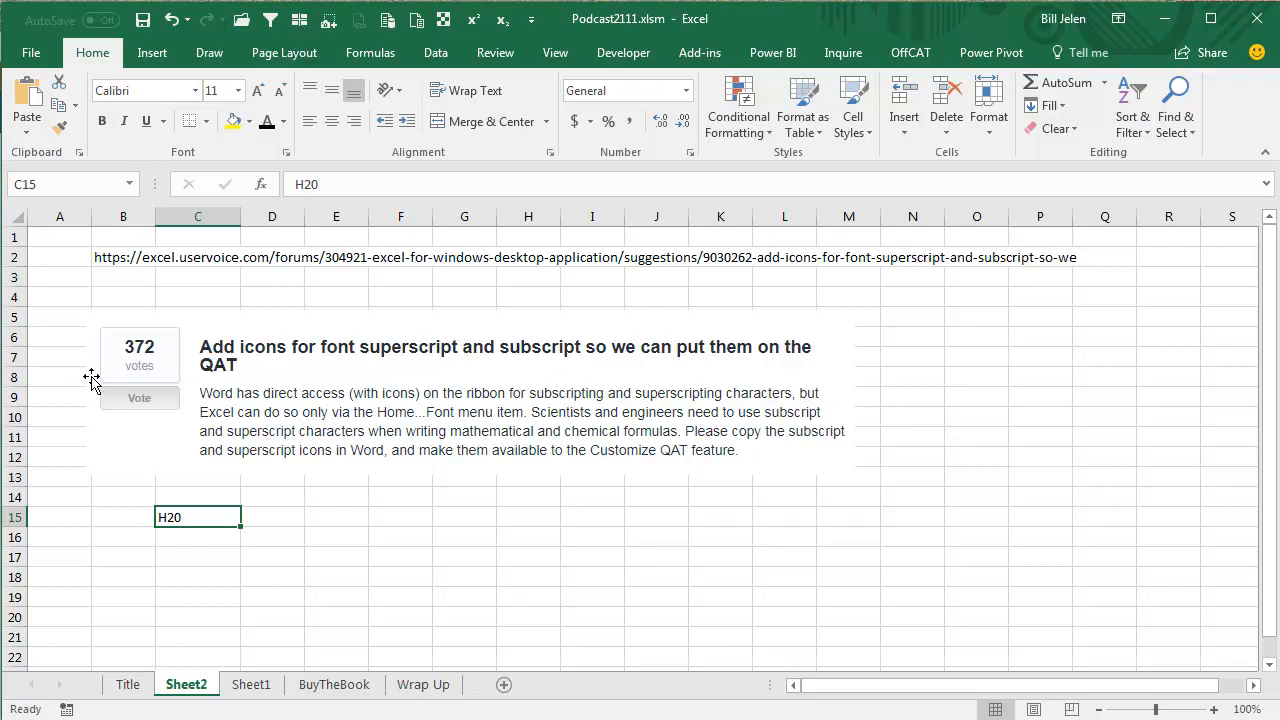
mouse_move(452, 472)
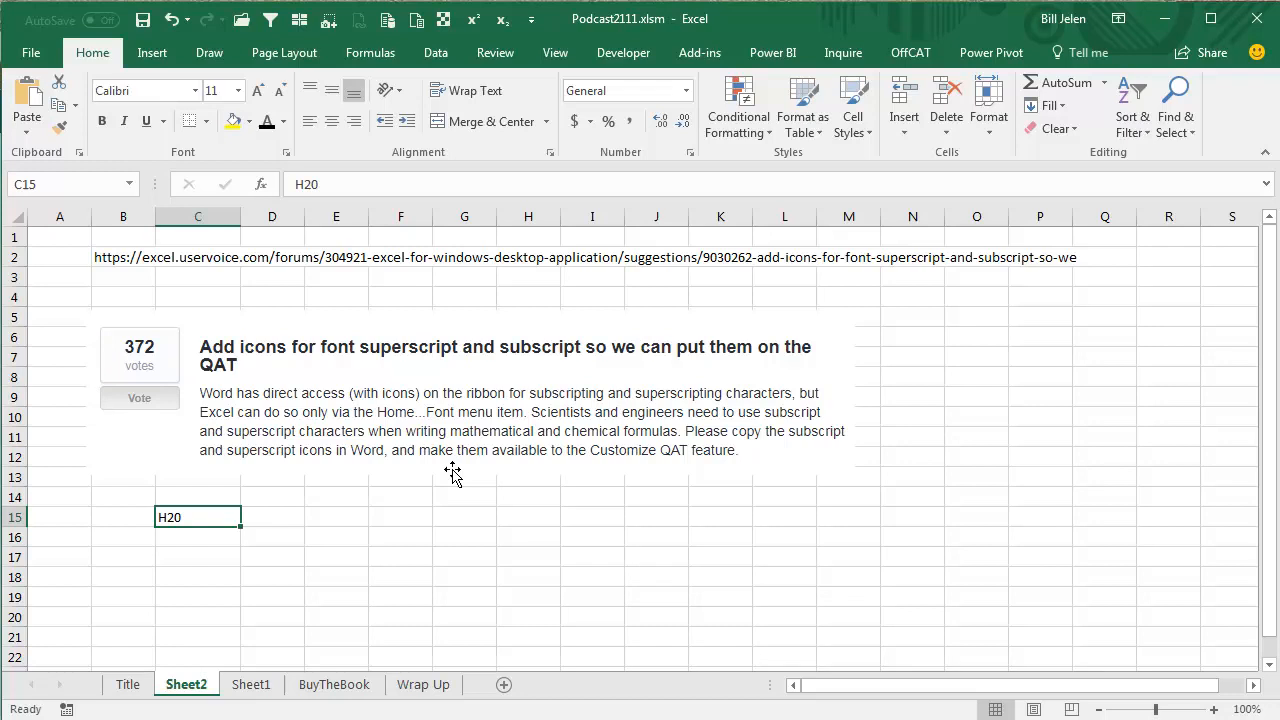
mouse_move(514, 585)
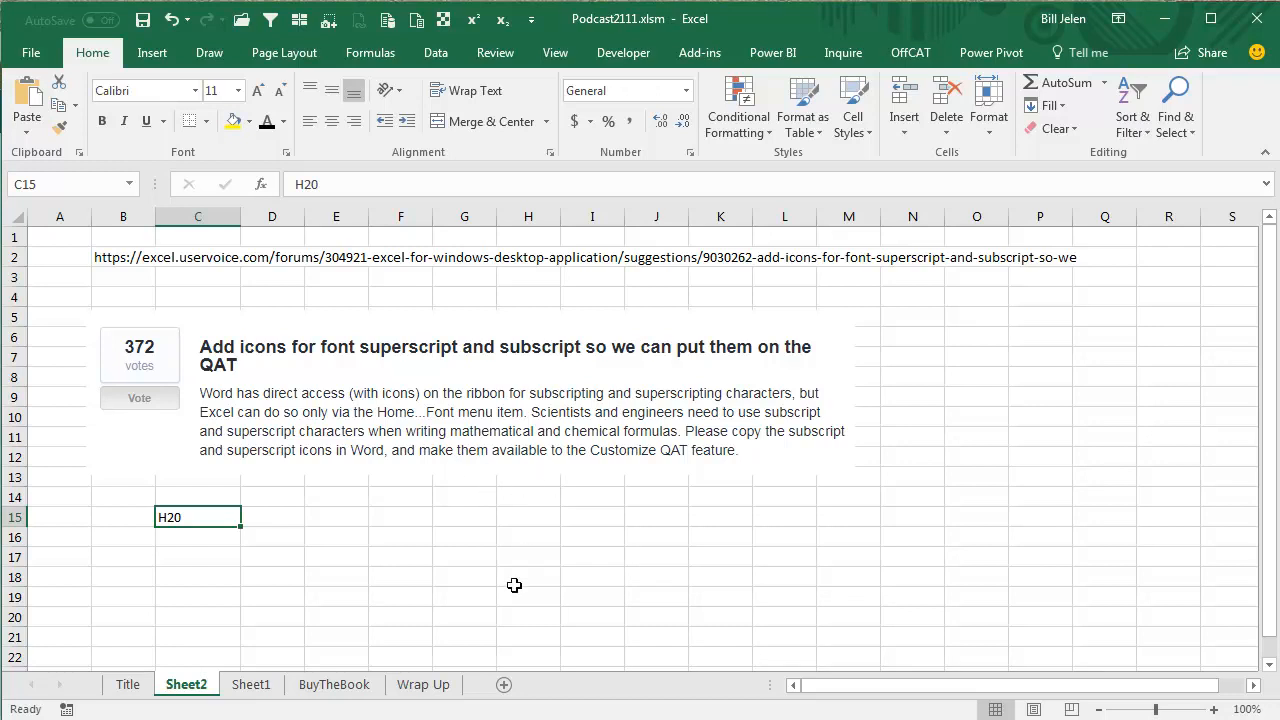
Switch to the BuyTheBook promo sheet
left_click(334, 684)
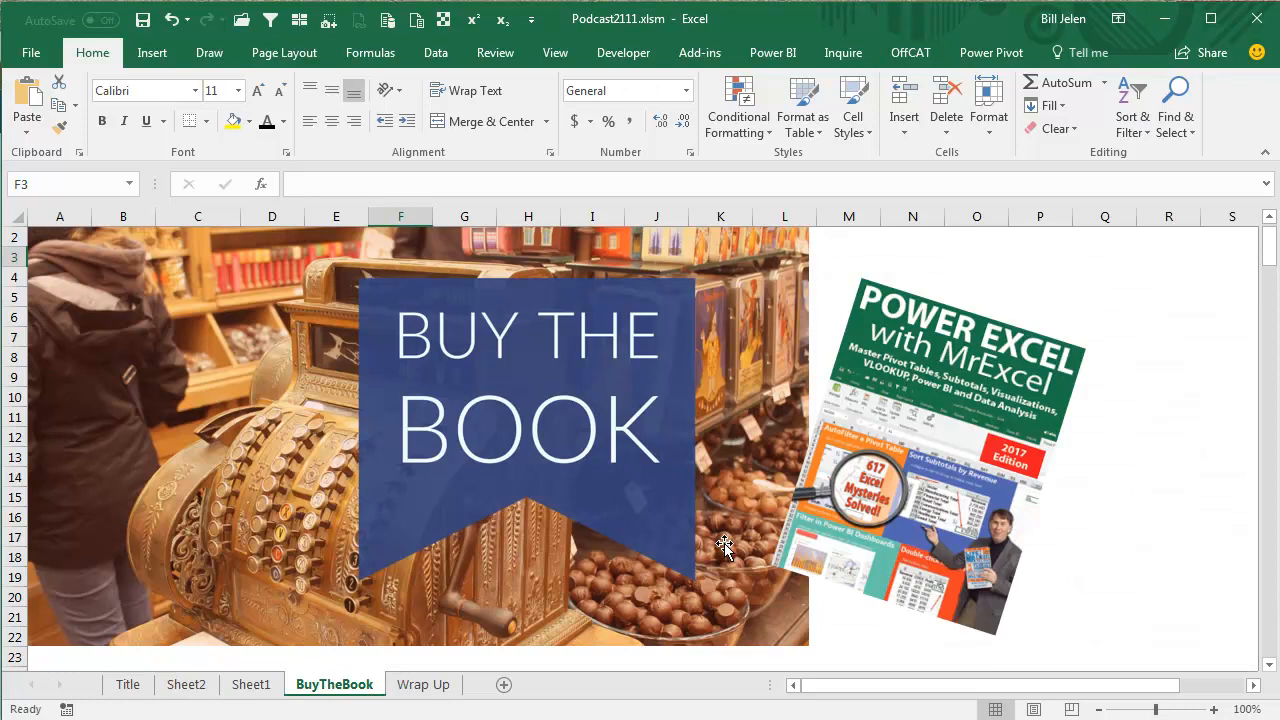
mouse_move(1126, 442)
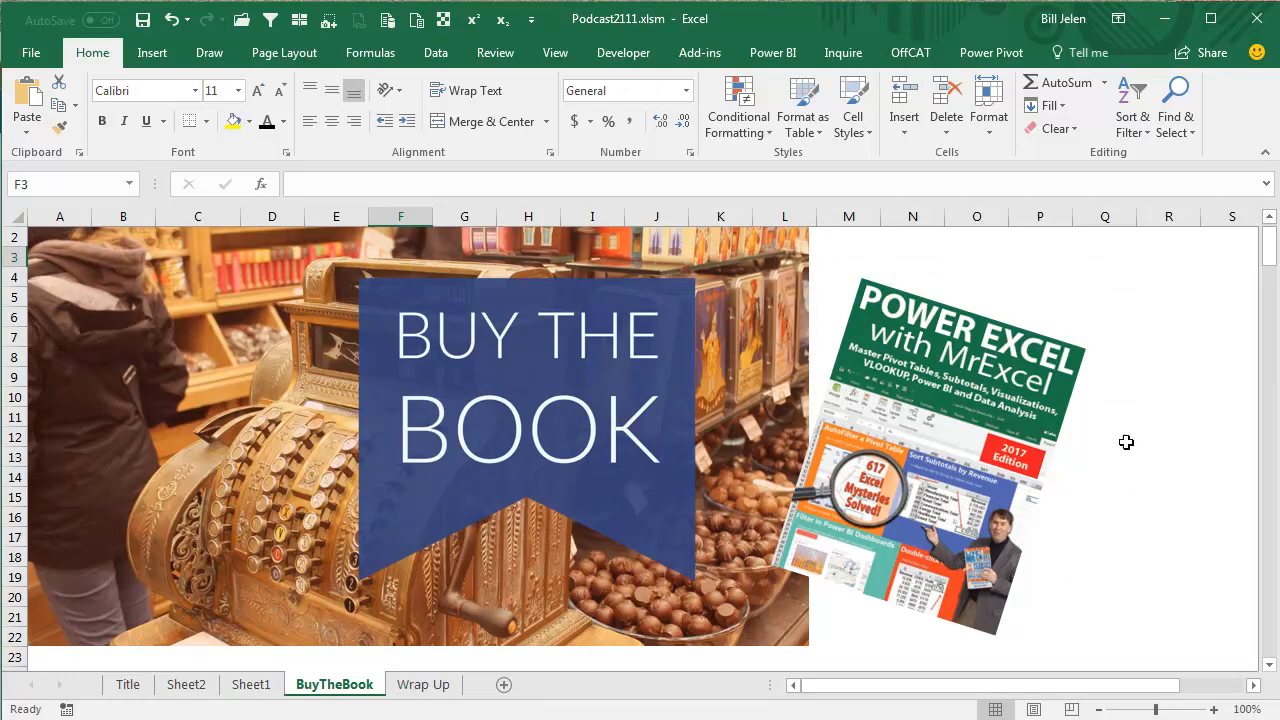
mouse_move(1147, 508)
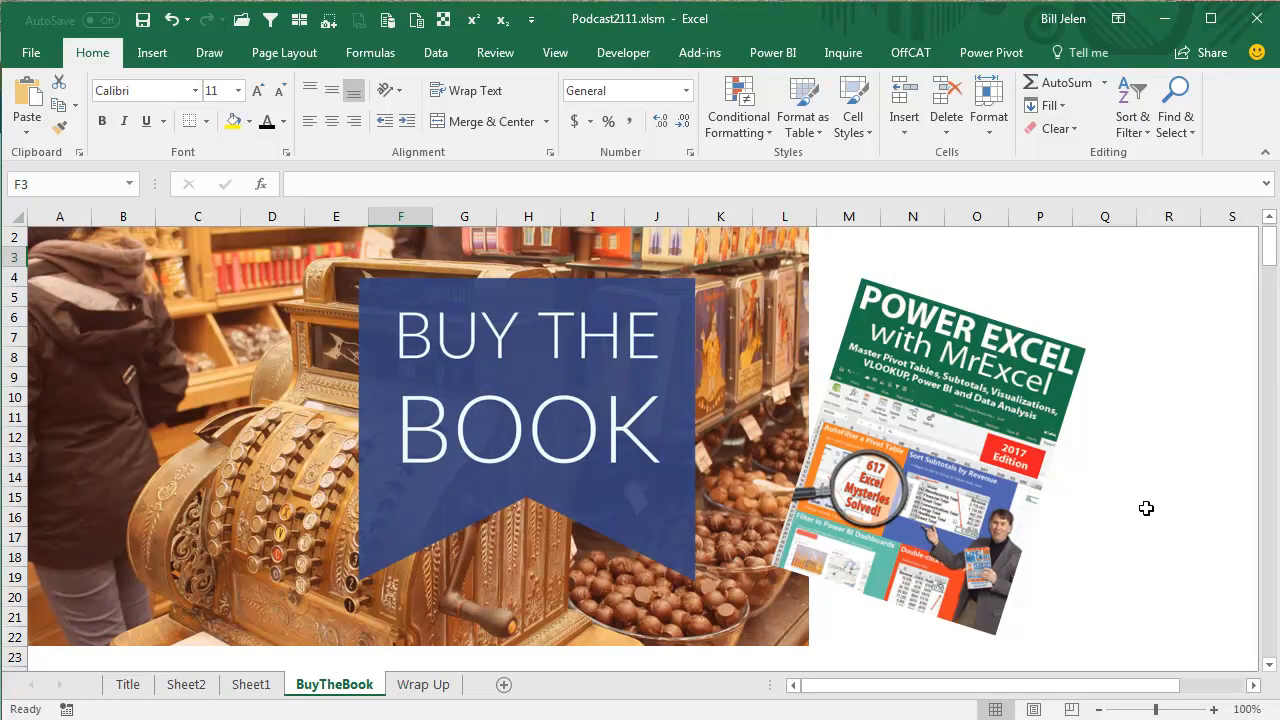
mouse_move(1123, 556)
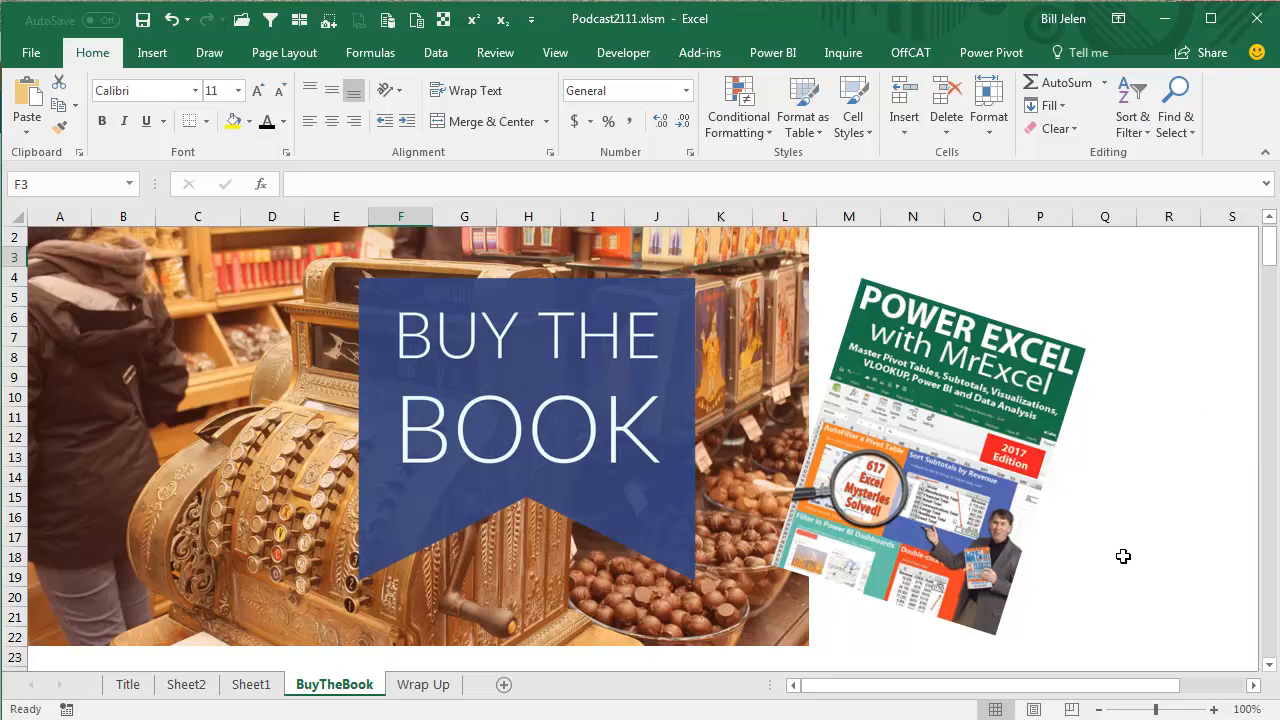
mouse_move(1135, 558)
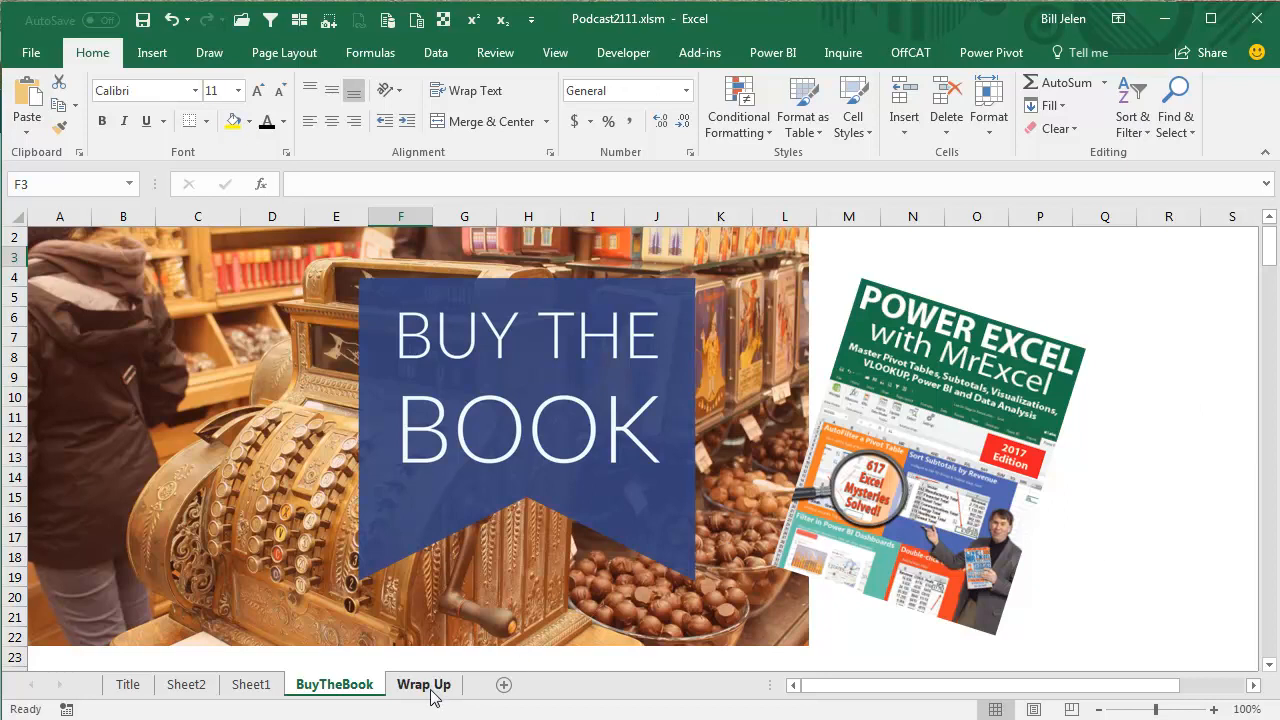
Switch to the Wrap Up summary sheet
left_click(424, 684)
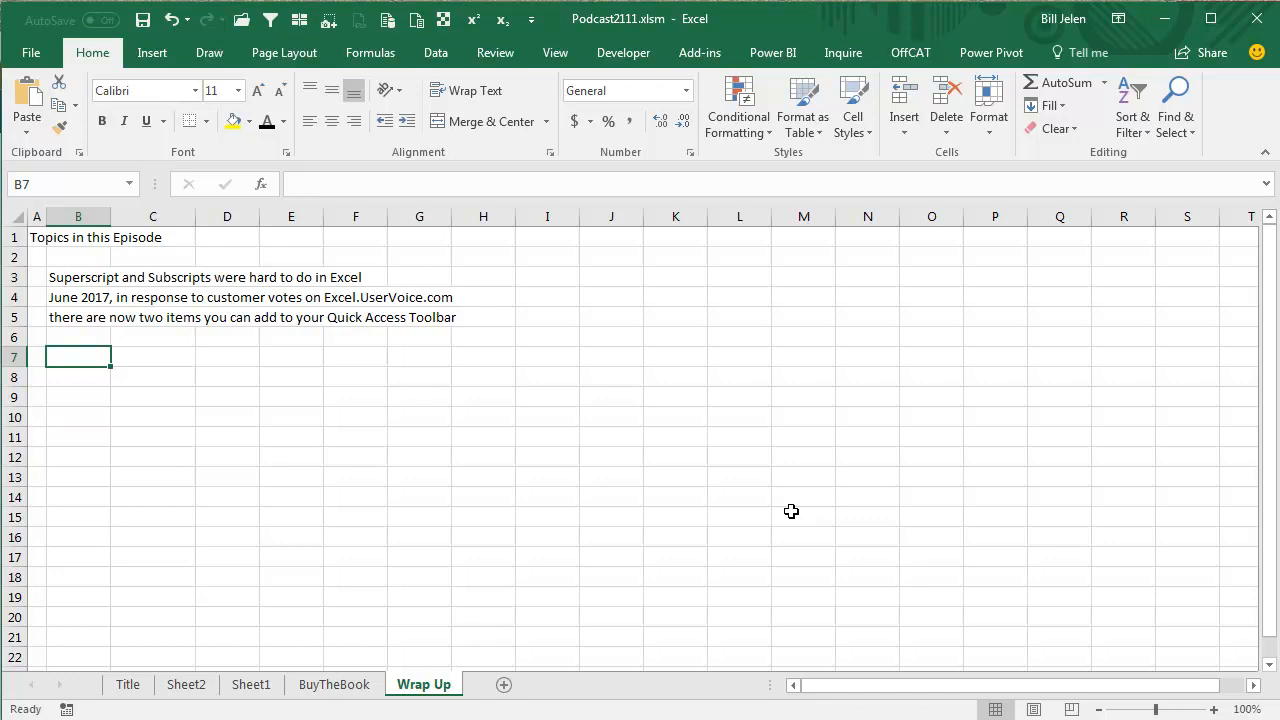
mouse_move(806, 518)
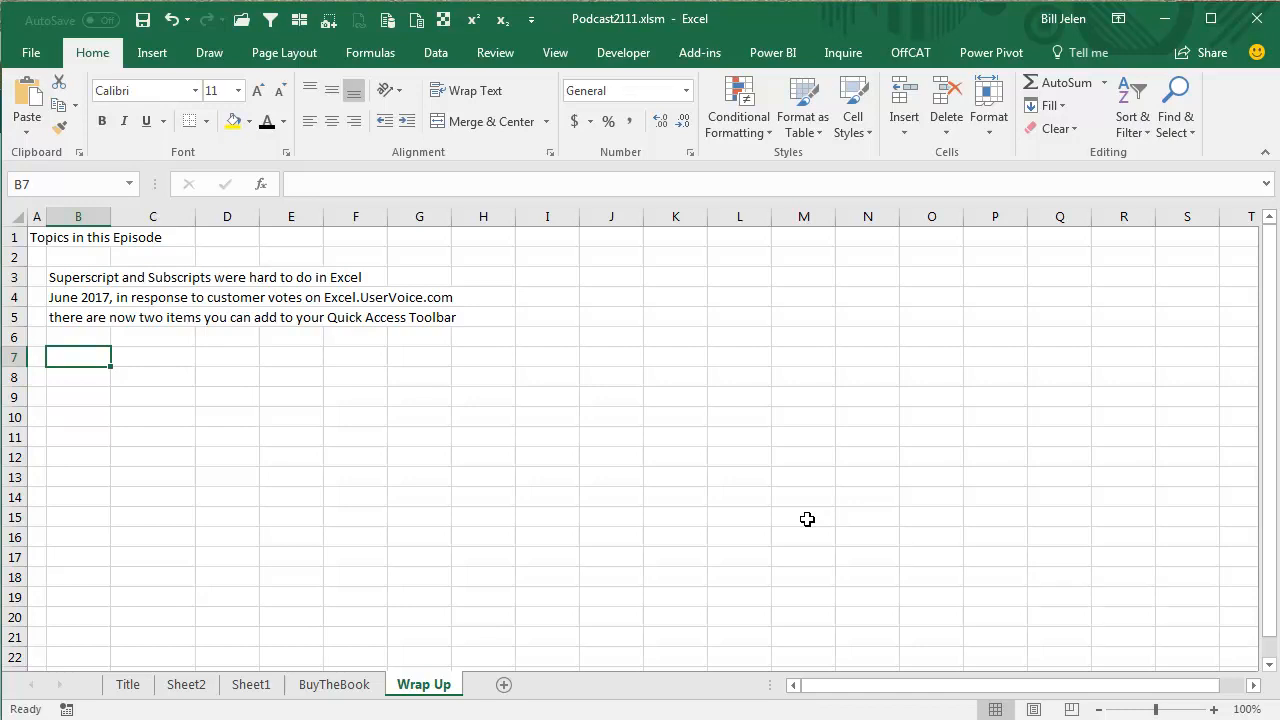
mouse_move(800, 521)
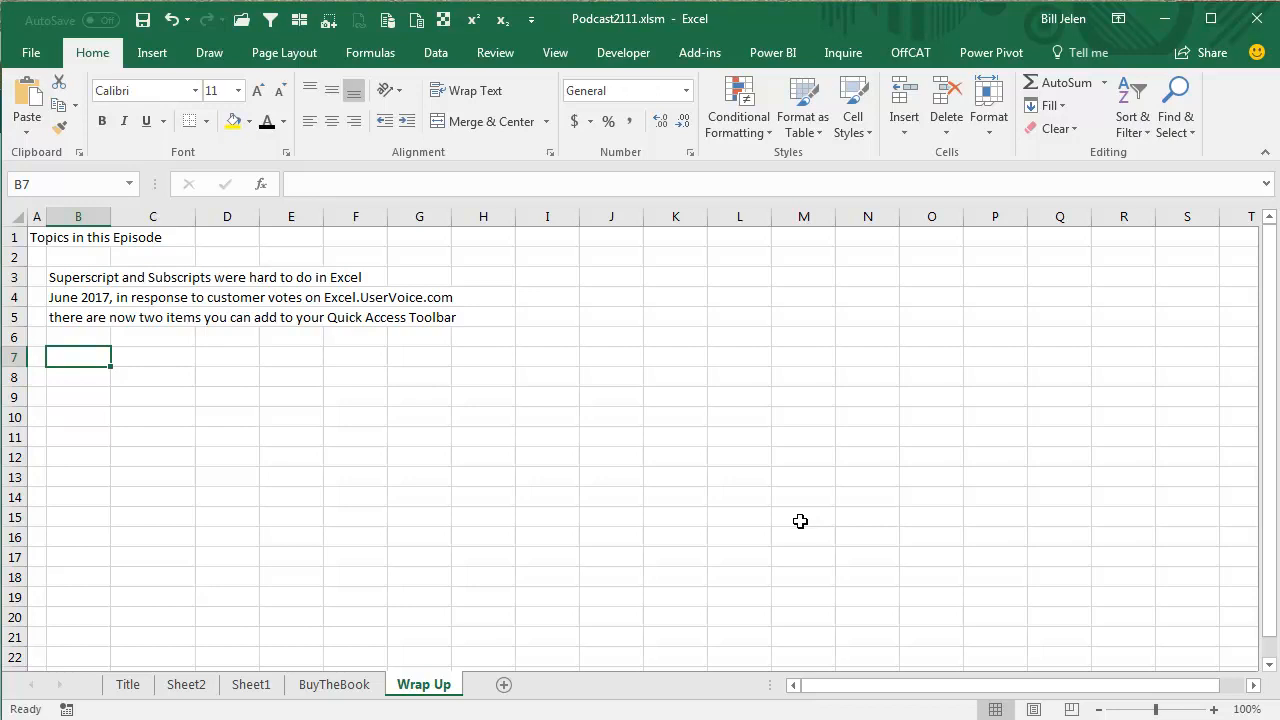
mouse_move(242, 19)
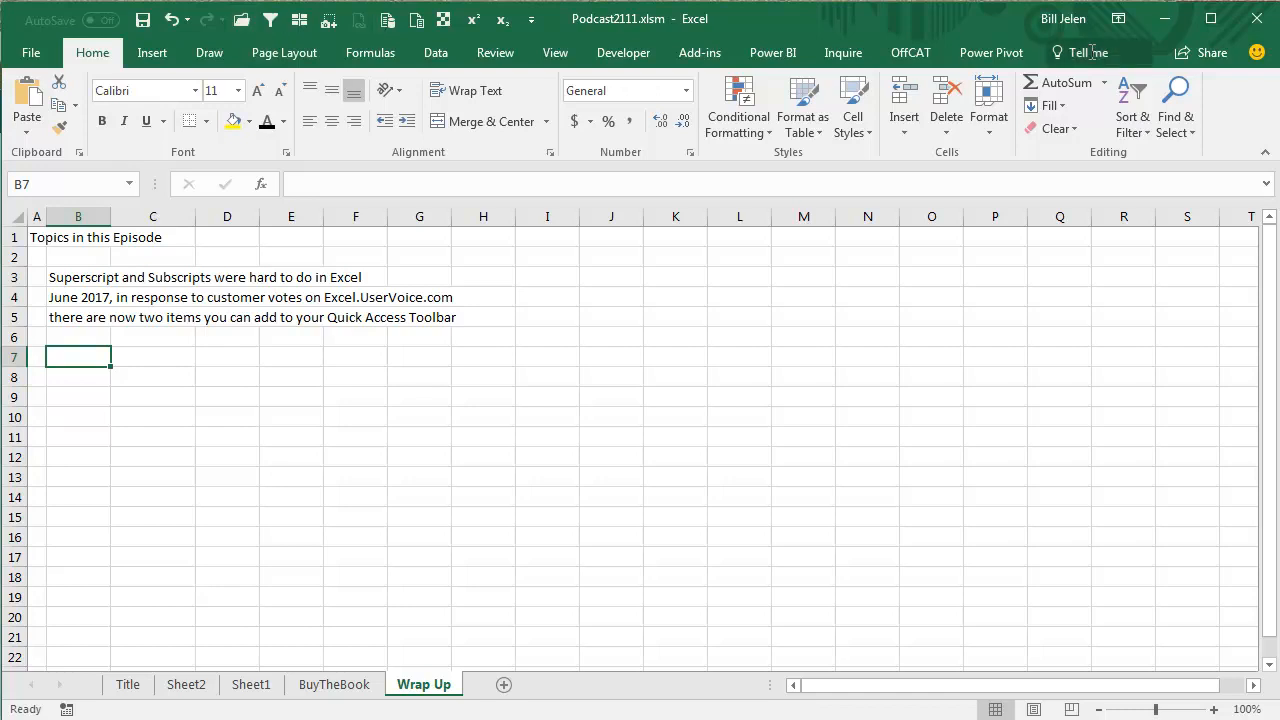
mouse_move(1085, 53)
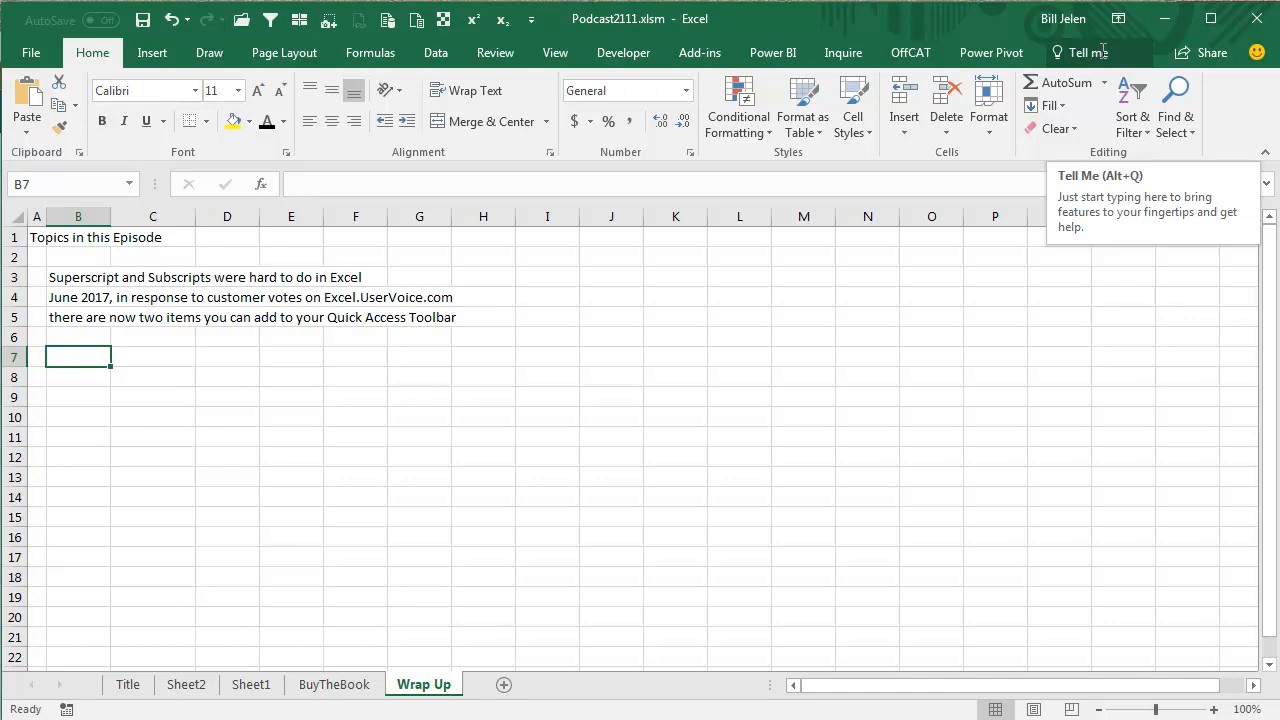
mouse_move(472, 20)
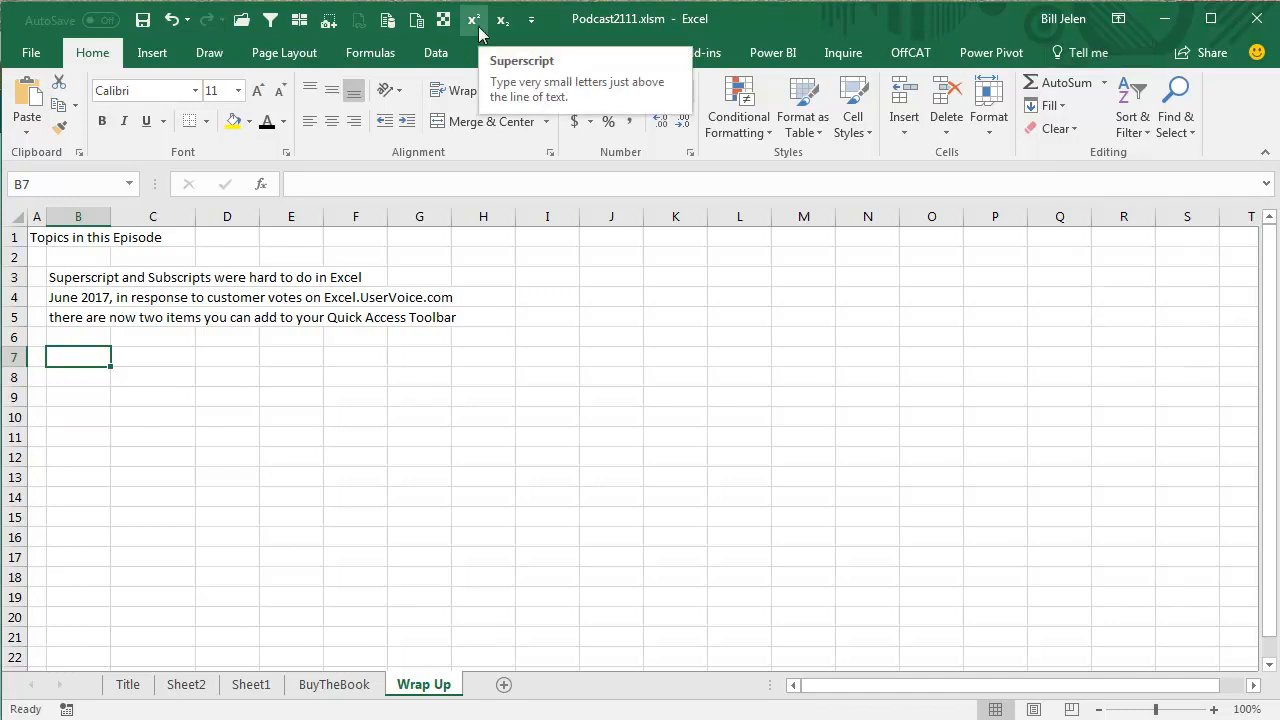